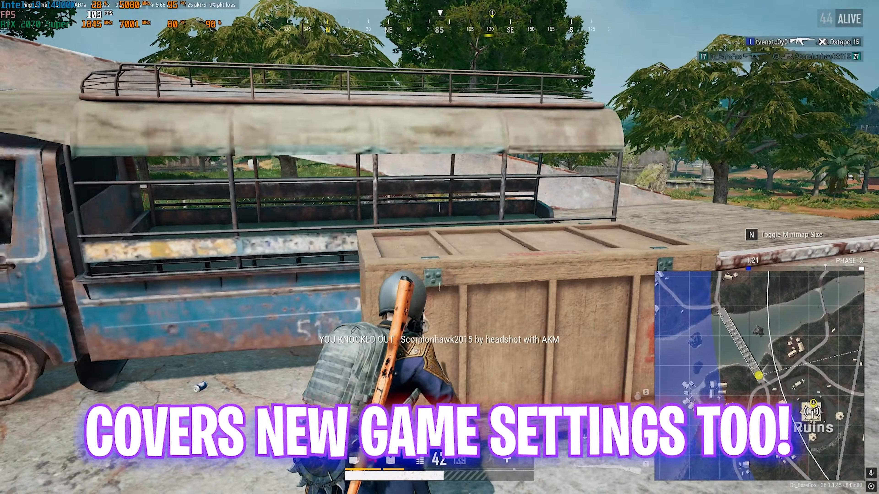
Switch to the MuMu Player 12 window on its Android home screen
{"action": "key", "text": "tab"}
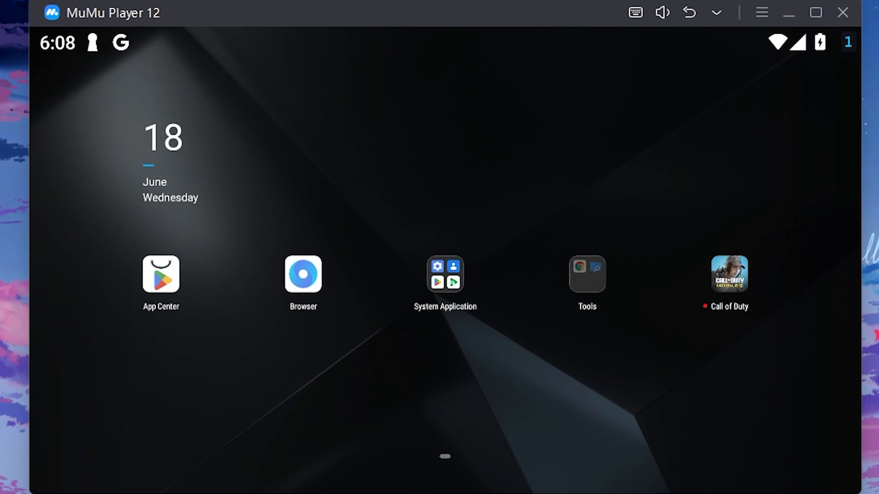
Open MuMu Player 12 Settings from the title-bar menu, scrolled to the Performance options
{"action": "left_click", "coordinate": [761, 12]}
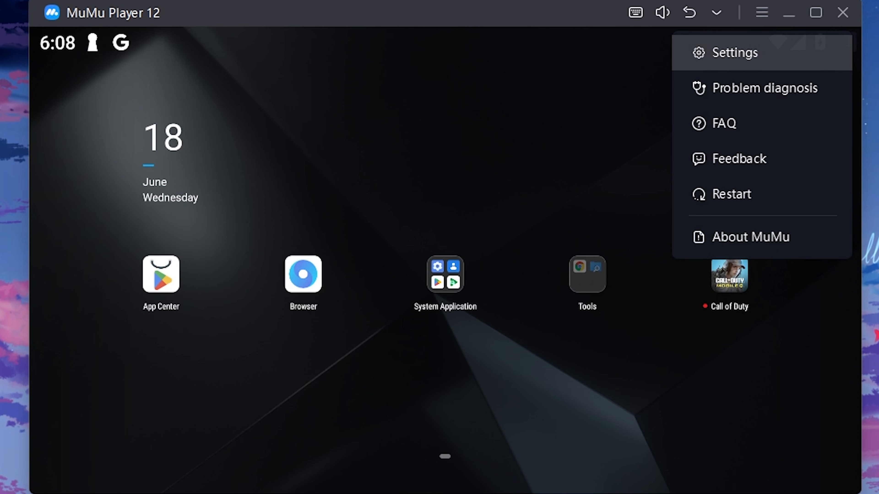
{"action": "left_click", "coordinate": [731, 52]}
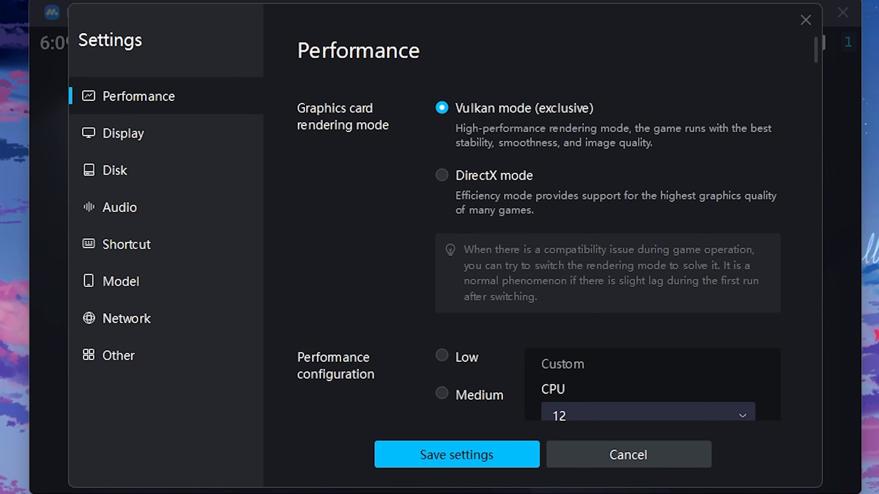
{"action": "scroll", "scroll_direction": "down", "scroll_amount": 3}
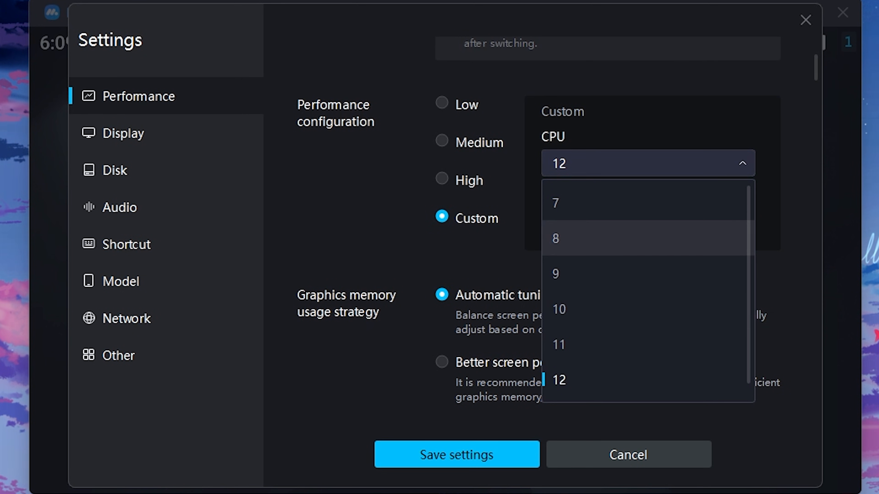
Review the CPU core choices in the Custom configuration dropdown, keeping CPU 12 and memory 8
{"action": "scroll", "scroll_direction": "down", "scroll_amount": 3}
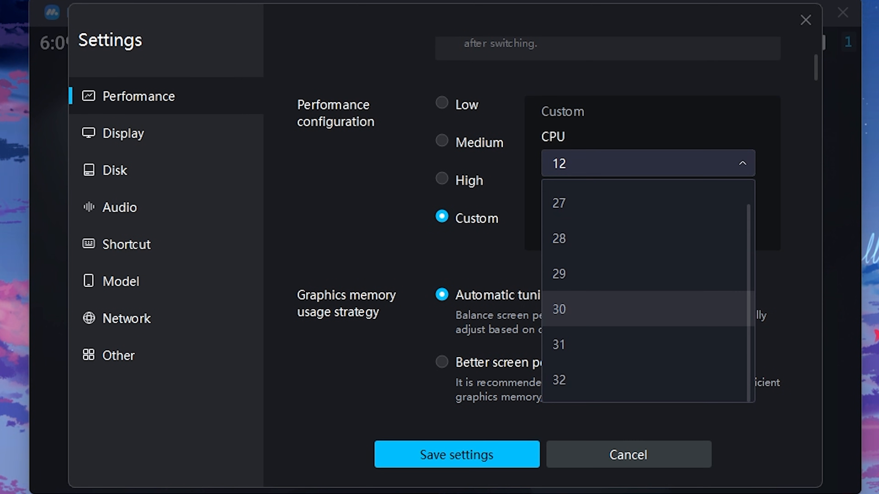
{"action": "mouse_move", "coordinate": [560, 380]}
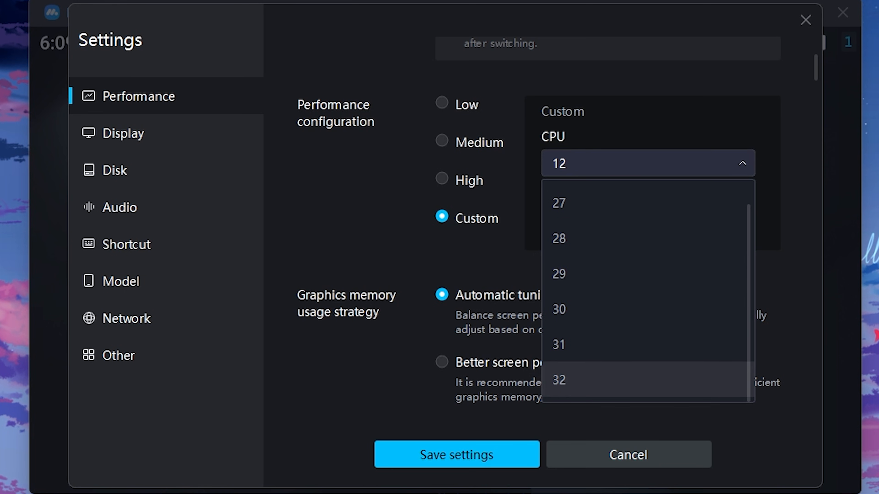
{"action": "scroll", "scroll_direction": "up", "scroll_amount": 3}
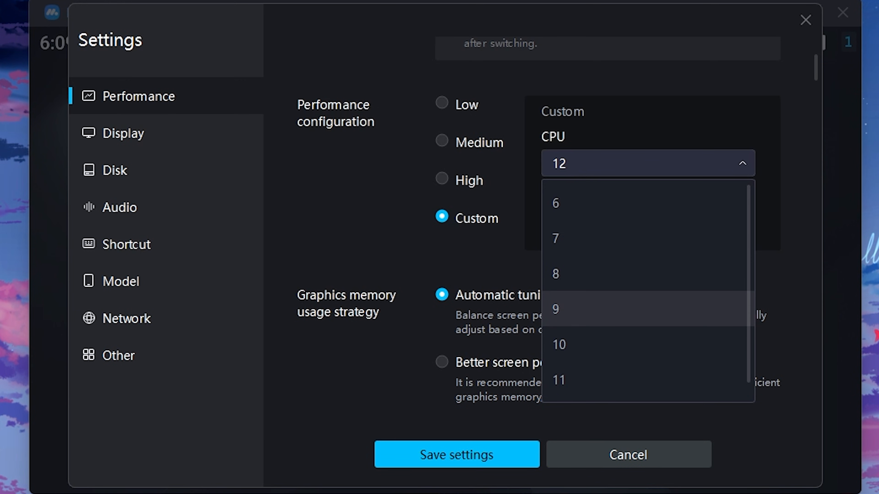
{"action": "scroll", "scroll_direction": "up", "scroll_amount": 3}
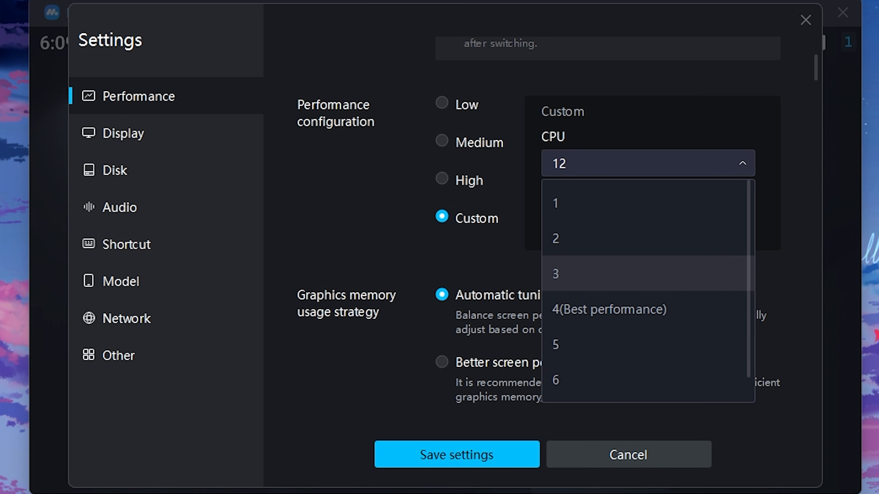
{"action": "scroll", "scroll_direction": "down", "scroll_amount": 3}
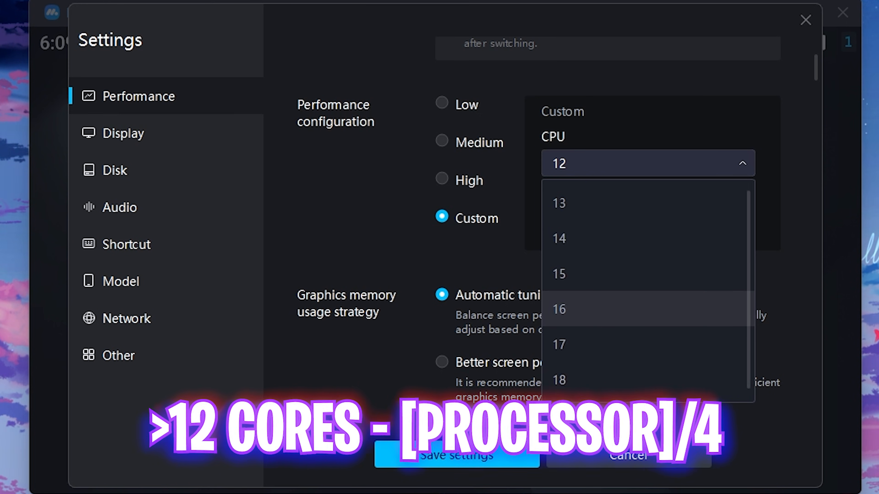
{"action": "scroll", "scroll_direction": "down", "scroll_amount": 3}
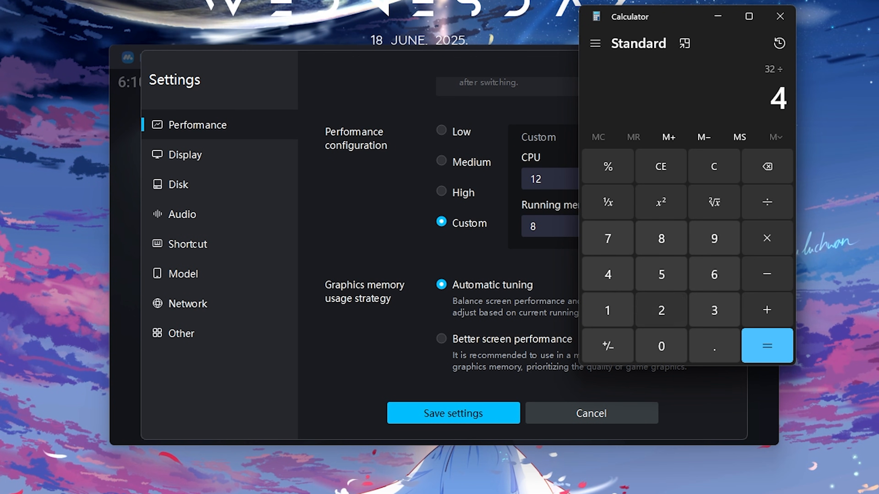
Use Calculator to divide the processor count by 4 as a core-count check
{"action": "left_click", "coordinate": [560, 179]}
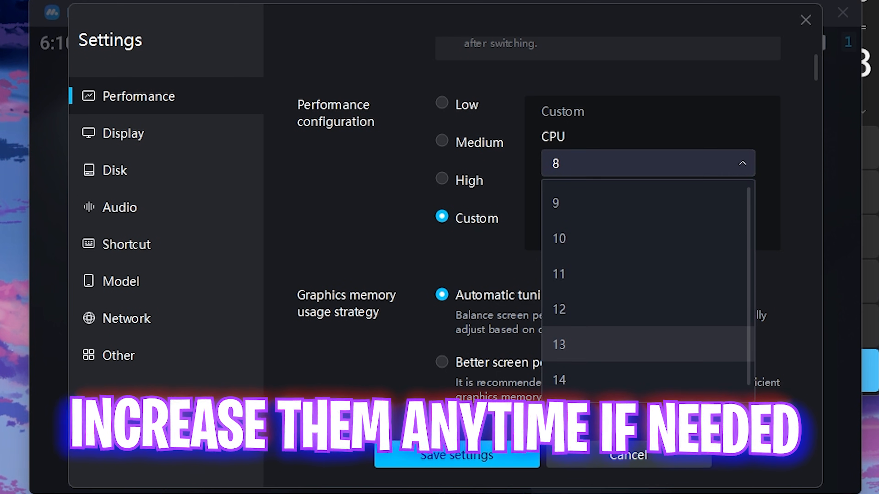
{"action": "left_click", "coordinate": [558, 309]}
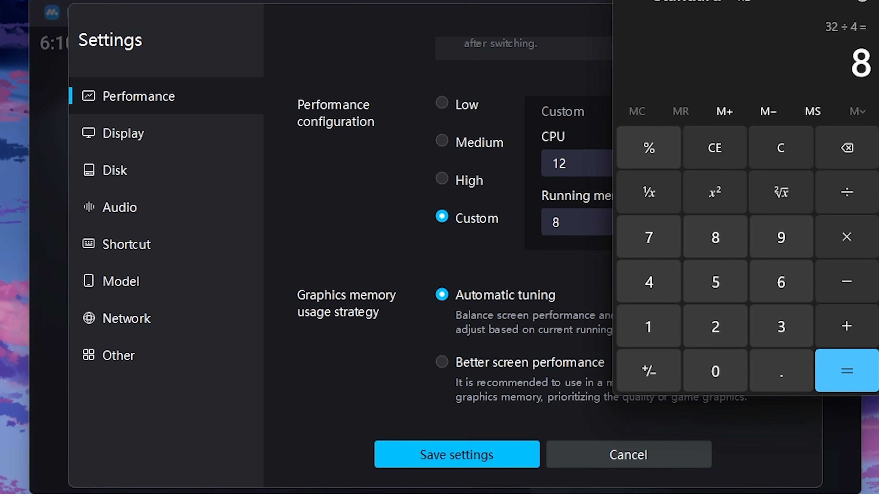
{"action": "left_click", "coordinate": [779, 147]}
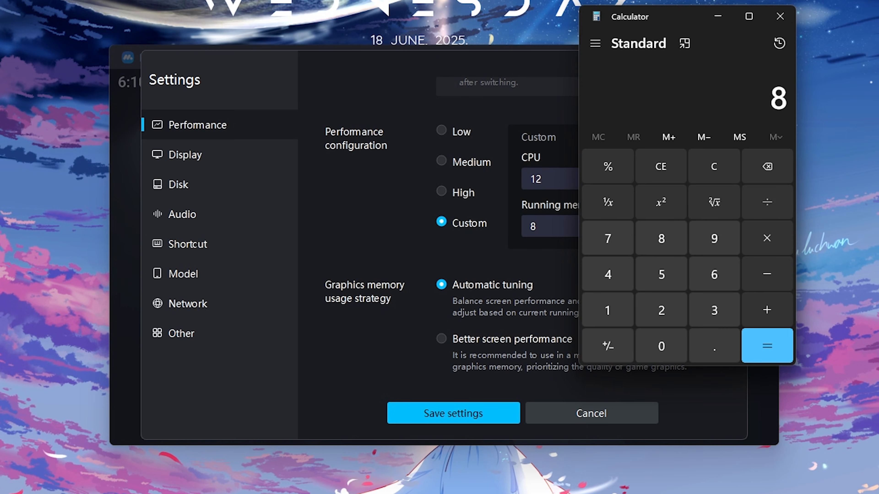
{"action": "left_click", "coordinate": [660, 310]}
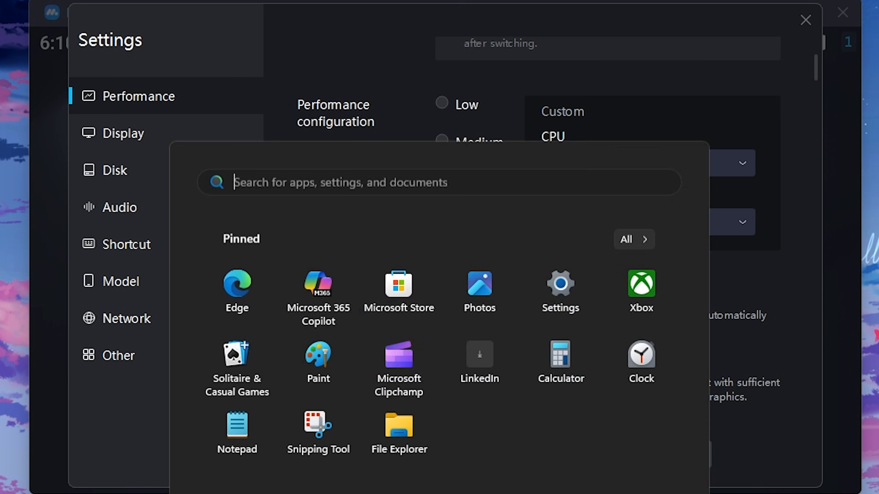
Search Start for System Configuration, halve 16 in Calculator for memory, and return to the settings
{"action": "left_click", "coordinate": [559, 354]}
{"action": "type", "text": "sys"}
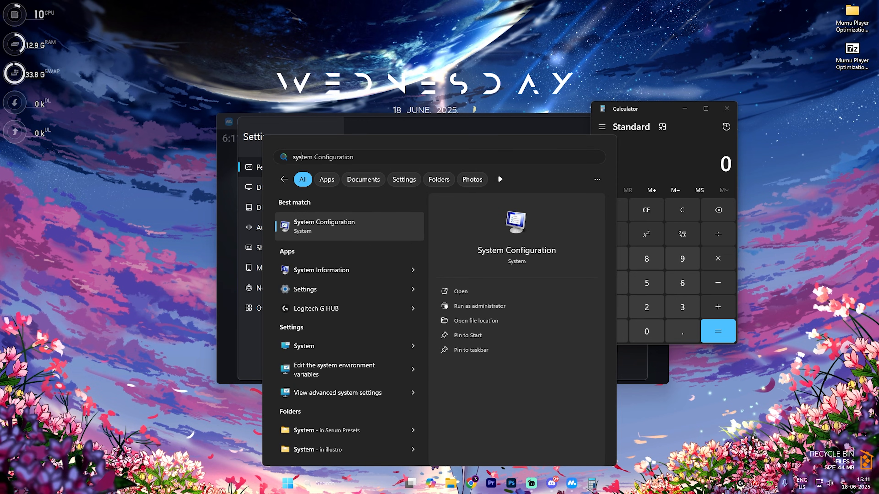
{"action": "left_click", "coordinate": [321, 269]}
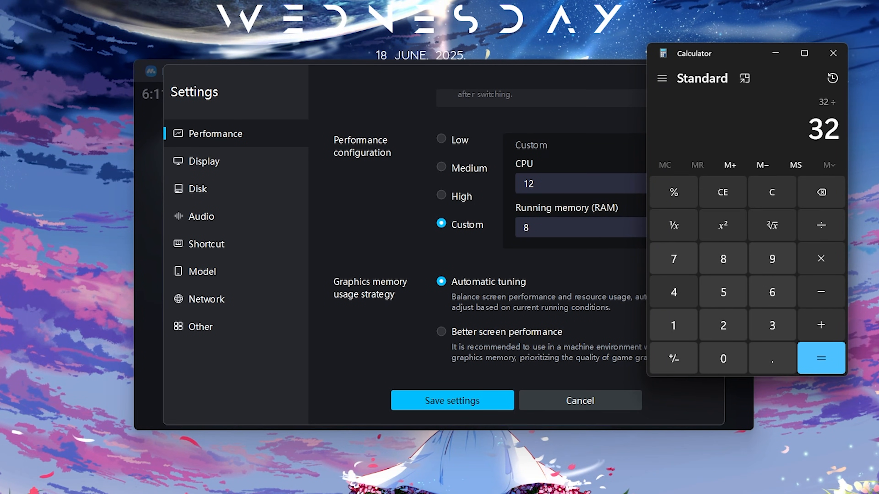
{"action": "left_click", "coordinate": [821, 358]}
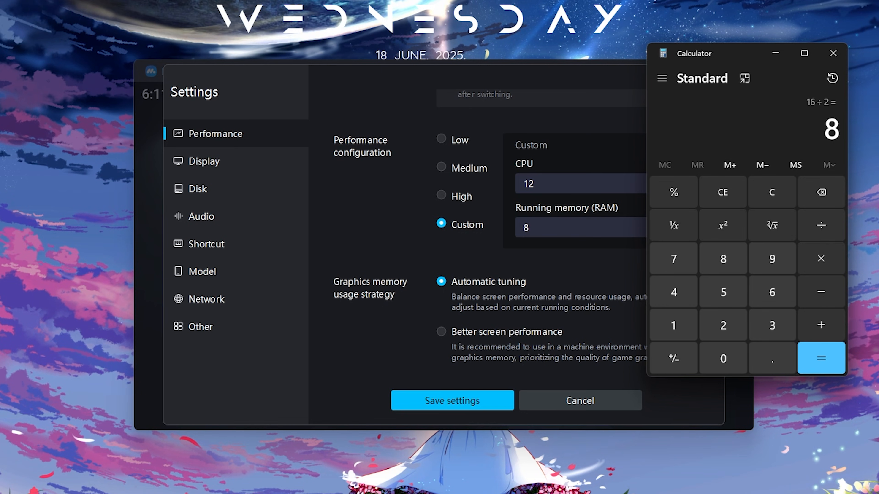
{"action": "left_click", "coordinate": [579, 227]}
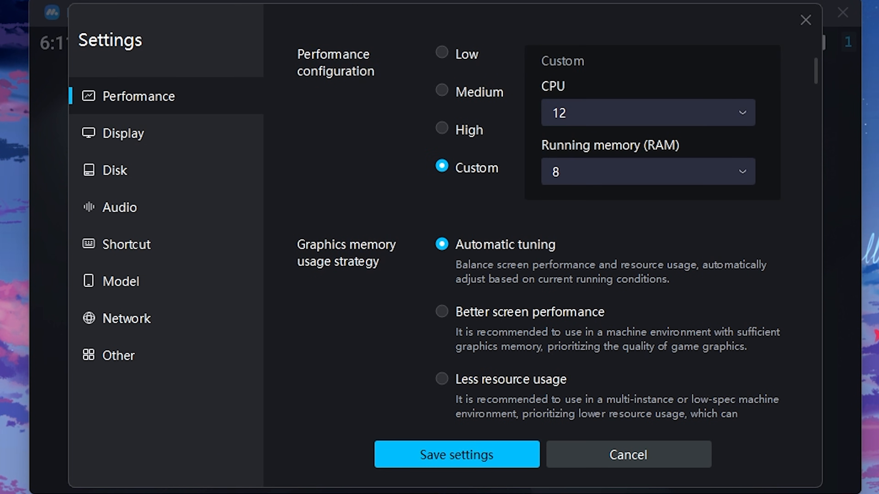
Review the Display section, keeping 1080 x 1920 resolution and Common screen style
{"action": "scroll", "scroll_direction": "down", "scroll_amount": 3}
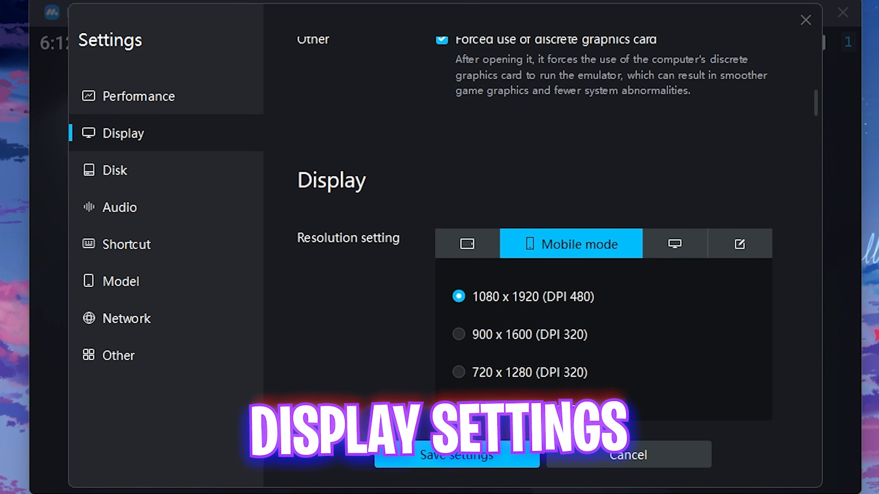
{"action": "scroll", "scroll_direction": "down", "scroll_amount": 3}
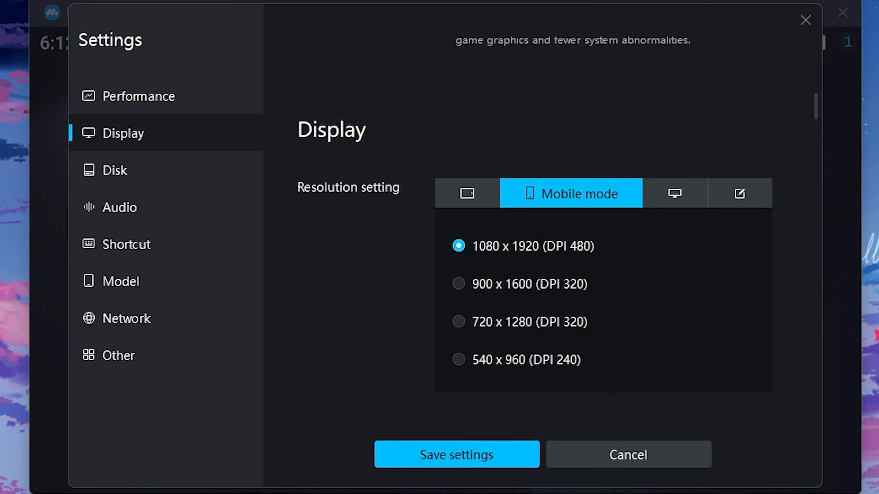
{"action": "scroll", "scroll_direction": "down", "scroll_amount": 3}
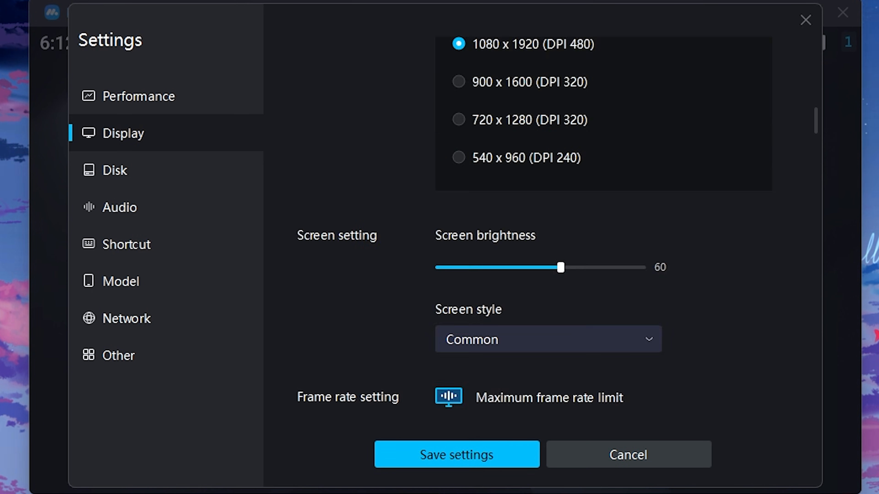
{"action": "scroll", "scroll_direction": "down", "scroll_amount": 3}
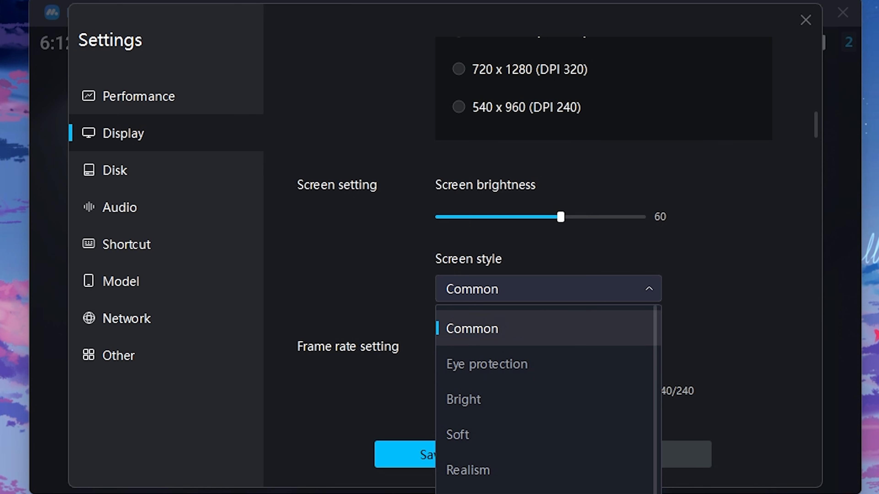
{"action": "left_click", "coordinate": [471, 329]}
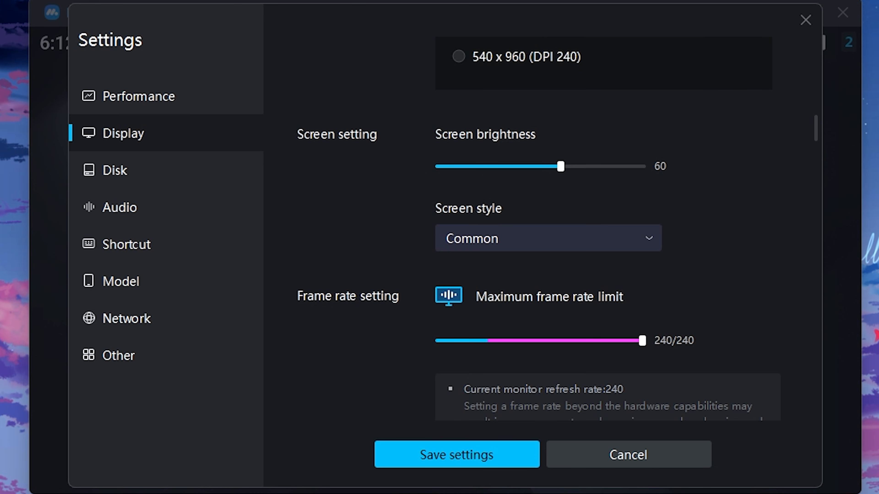
Keep the 240 frame rate limit with frame-rate display on and review the remaining checkboxes
{"action": "scroll", "scroll_direction": "down", "scroll_amount": 3}
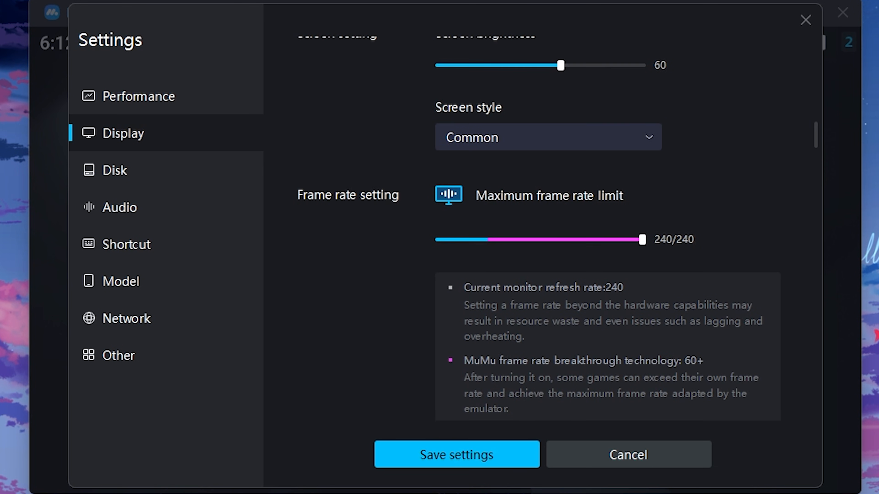
{"action": "scroll", "scroll_direction": "down", "scroll_amount": 3}
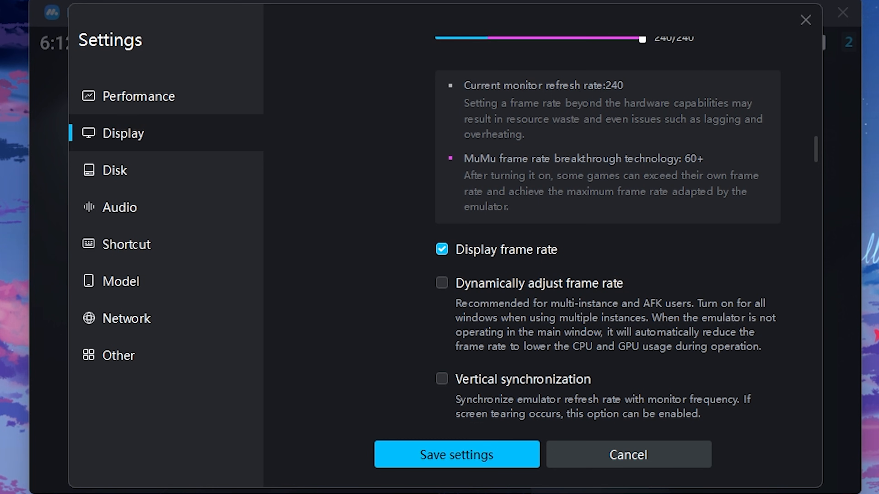
{"action": "scroll", "scroll_direction": "down", "scroll_amount": 3}
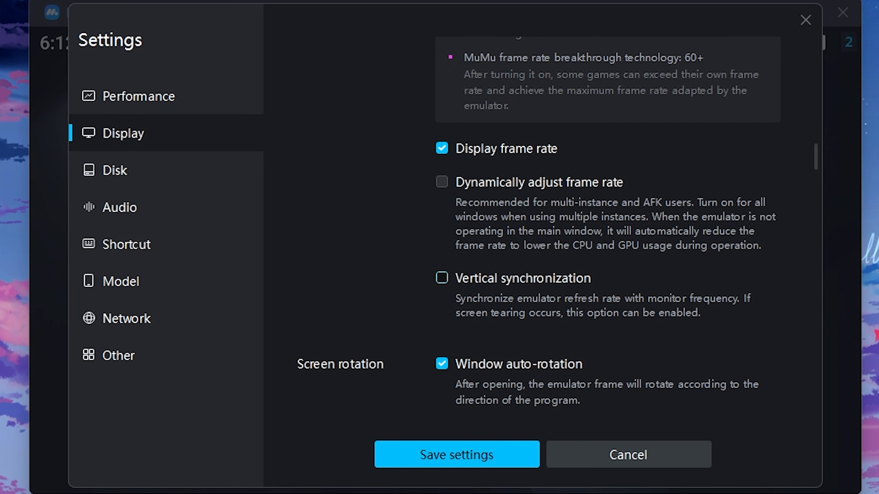
{"action": "scroll", "scroll_direction": "down", "scroll_amount": 3}
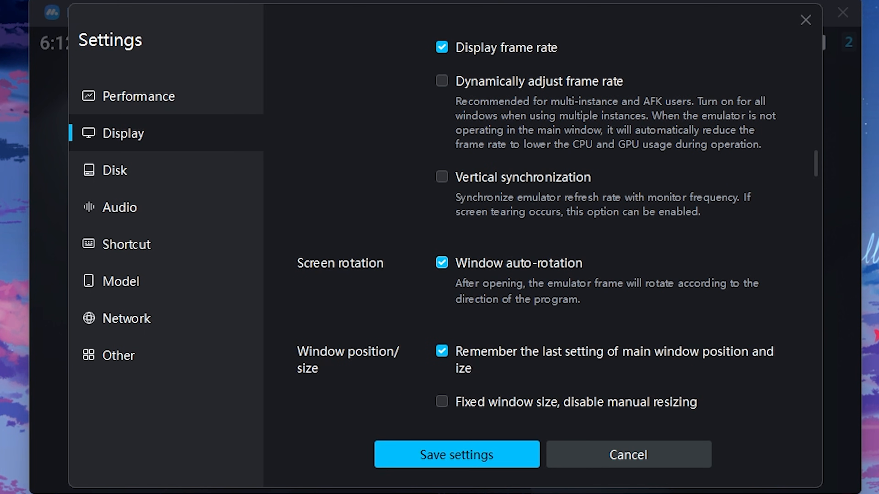
{"action": "scroll", "scroll_direction": "down", "scroll_amount": 3}
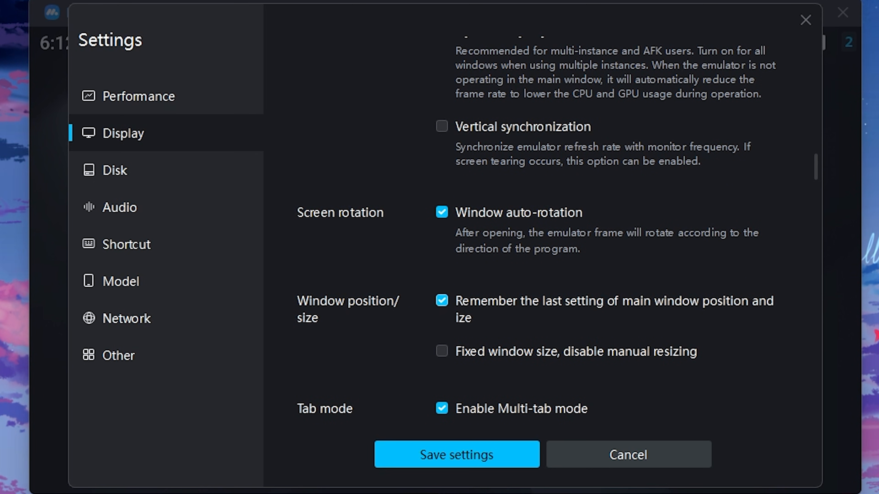
{"action": "left_click", "coordinate": [116, 170]}
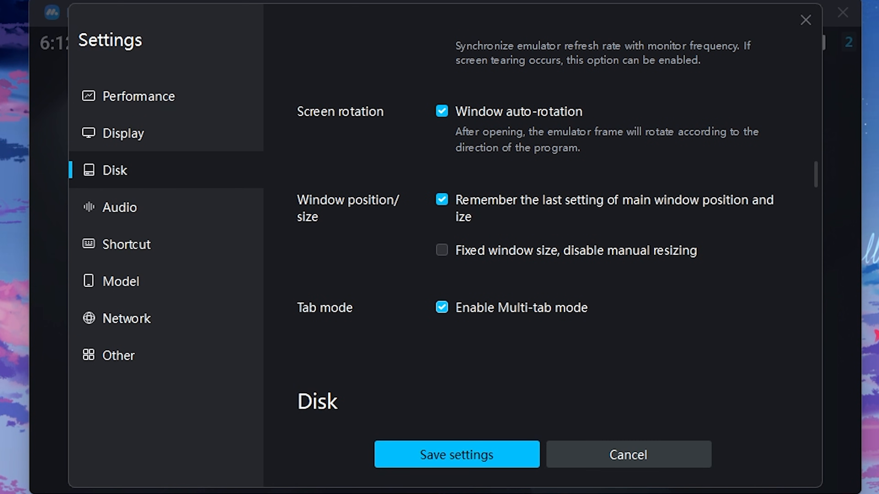
{"action": "scroll", "scroll_direction": "down", "scroll_amount": 3}
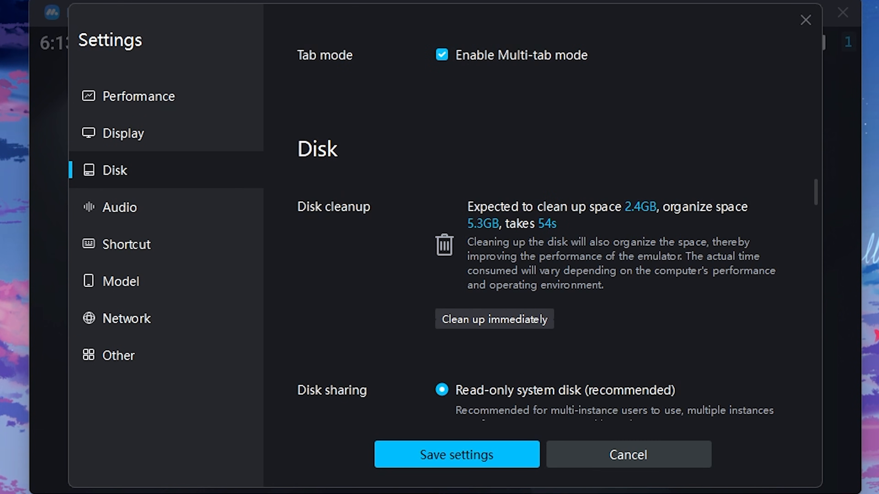
{"action": "scroll", "scroll_direction": "down", "scroll_amount": 3}
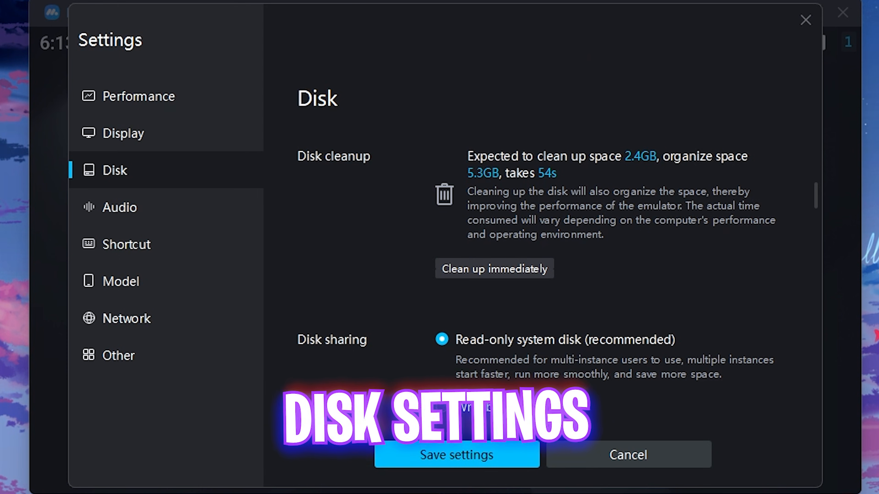
{"action": "left_click", "coordinate": [494, 269]}
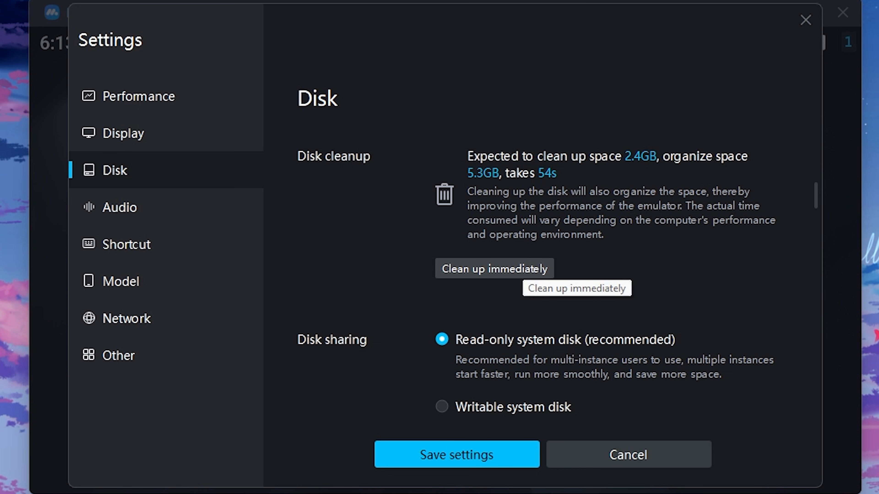
{"action": "scroll", "scroll_direction": "down", "scroll_amount": 3}
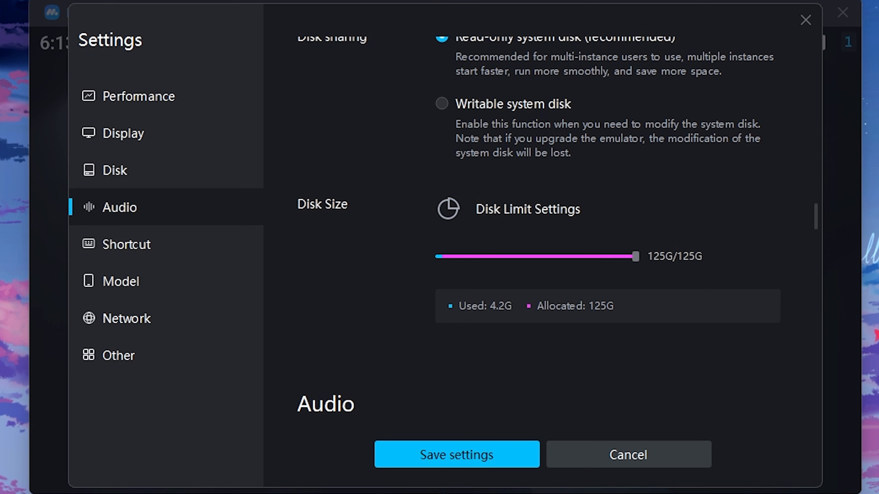
Review Audio, Shortcut and Model settings, keeping the high-configuration Adreno GPU preset
{"action": "scroll", "scroll_direction": "down", "scroll_amount": 3}
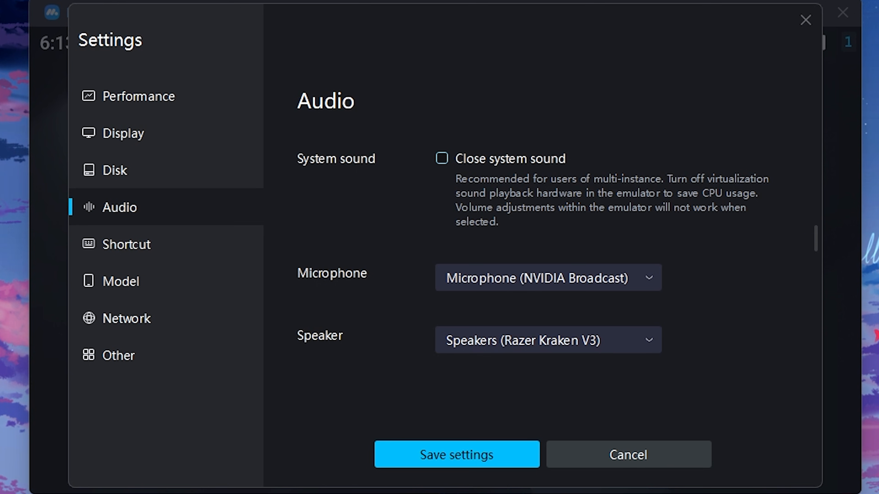
{"action": "left_click", "coordinate": [127, 244]}
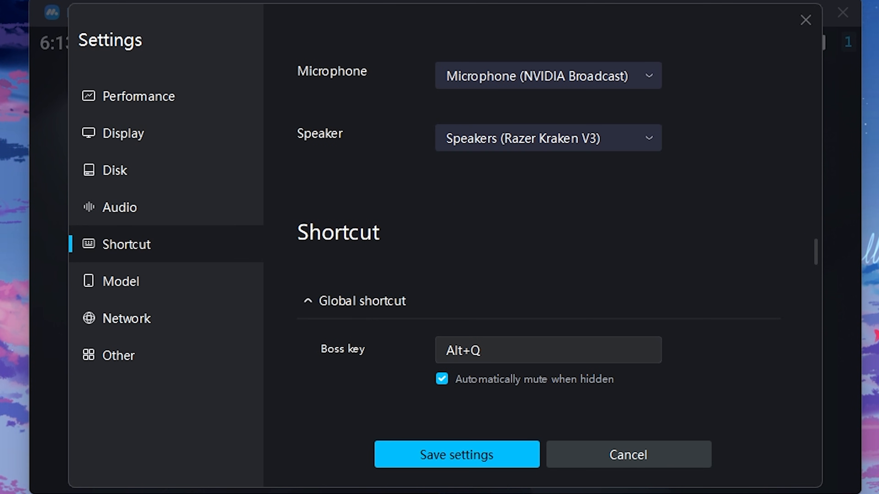
{"action": "scroll", "scroll_direction": "down", "scroll_amount": 3}
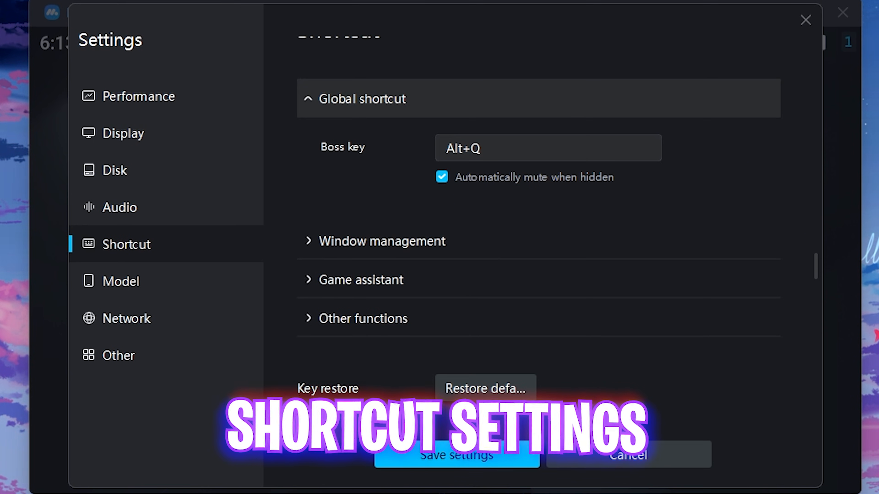
{"action": "left_click", "coordinate": [120, 280]}
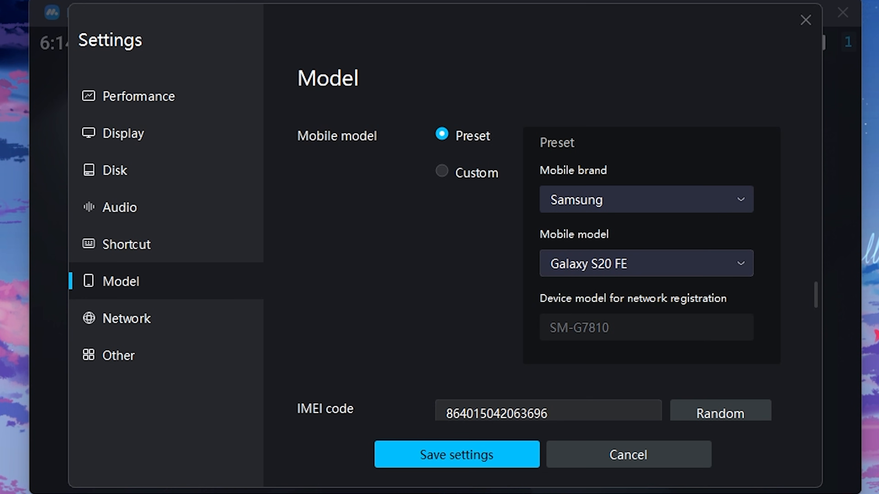
{"action": "scroll", "scroll_direction": "down", "scroll_amount": 3}
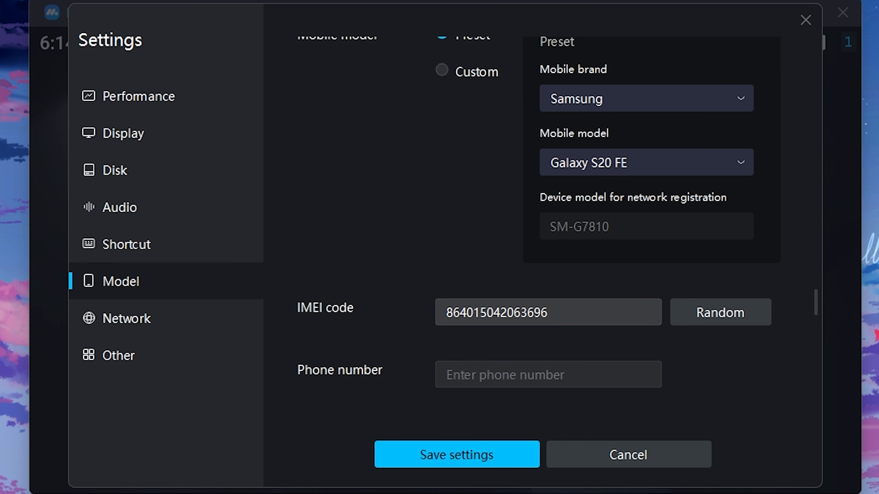
{"action": "scroll", "scroll_direction": "down", "scroll_amount": 3}
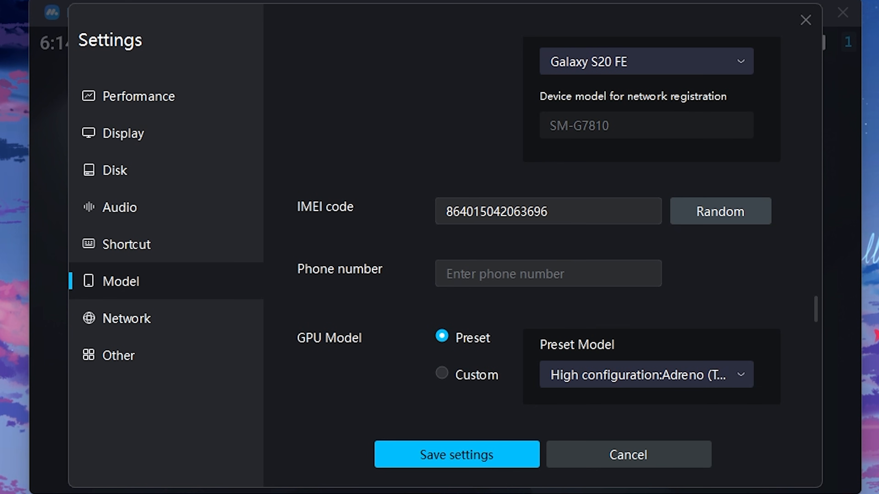
{"action": "scroll", "scroll_direction": "down", "scroll_amount": 3}
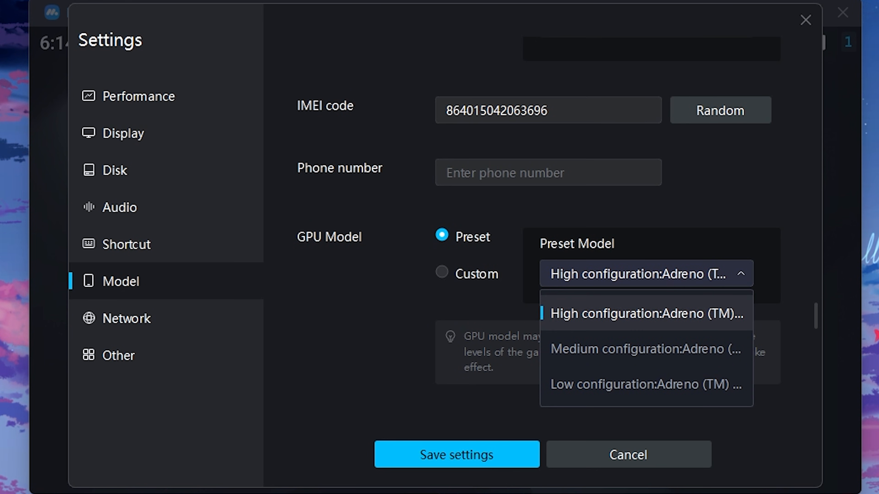
{"action": "left_click", "coordinate": [119, 355]}
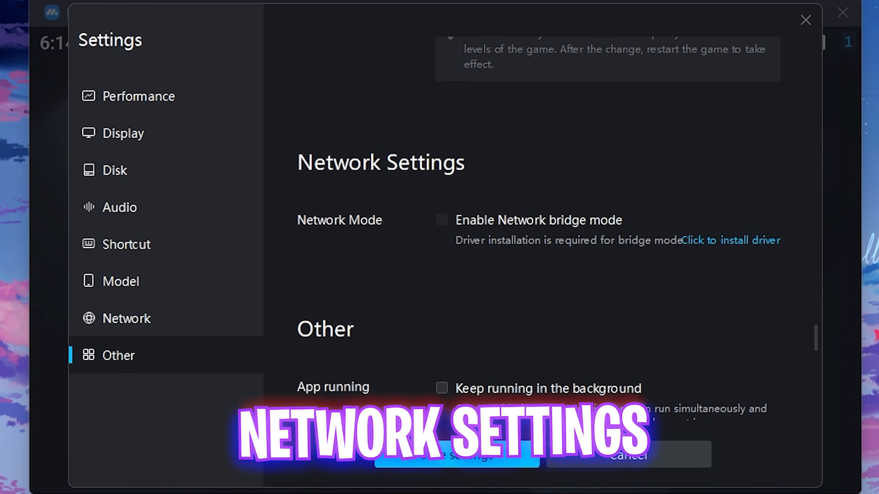
Review the Network and Other sections and return to the Android home screen
{"action": "scroll", "scroll_direction": "down", "scroll_amount": 3}
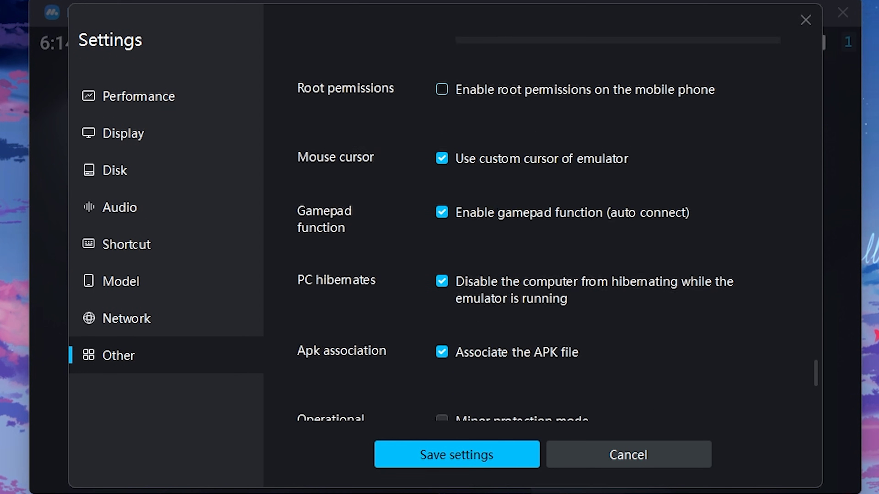
{"action": "scroll", "scroll_direction": "down", "scroll_amount": 3}
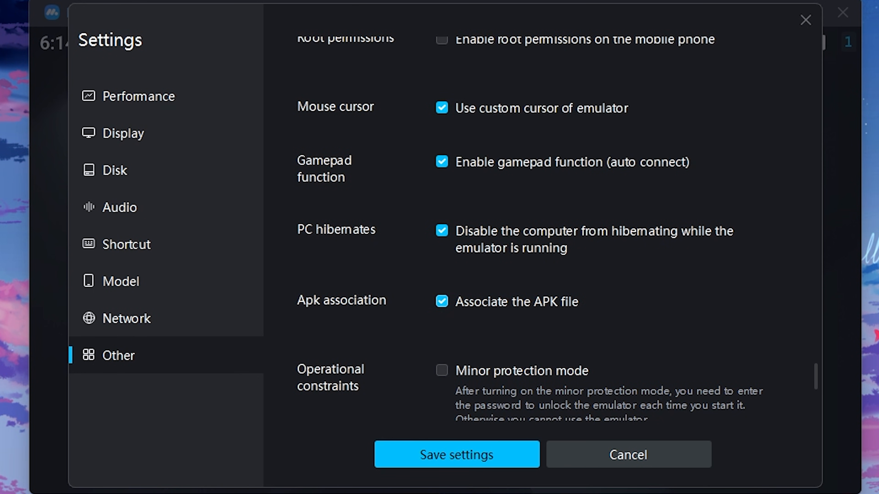
{"action": "scroll", "scroll_direction": "down", "scroll_amount": 3}
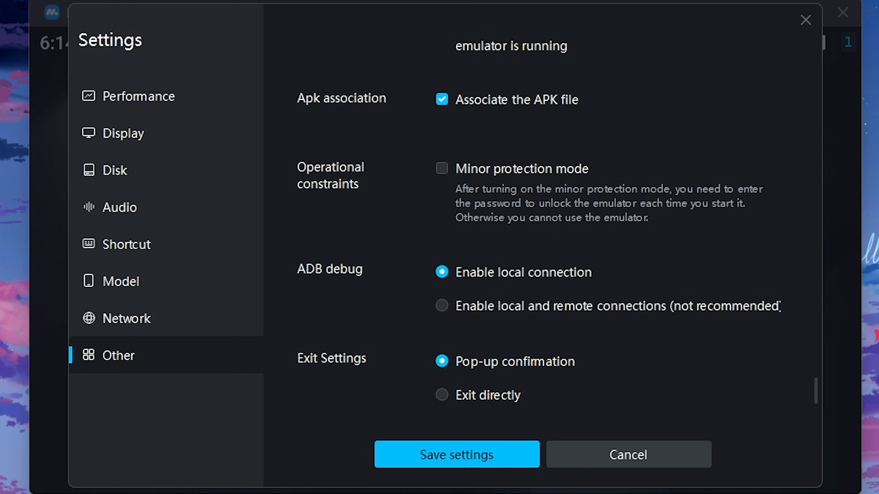
{"action": "scroll", "scroll_direction": "down", "scroll_amount": 3}
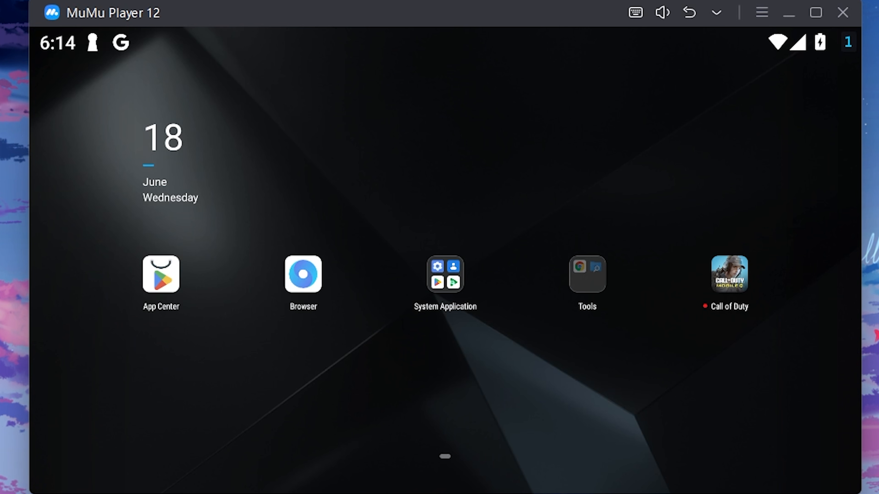
Open the Windows Settings Graphics page with per-app custom graphics settings
{"action": "left_click", "coordinate": [814, 13]}
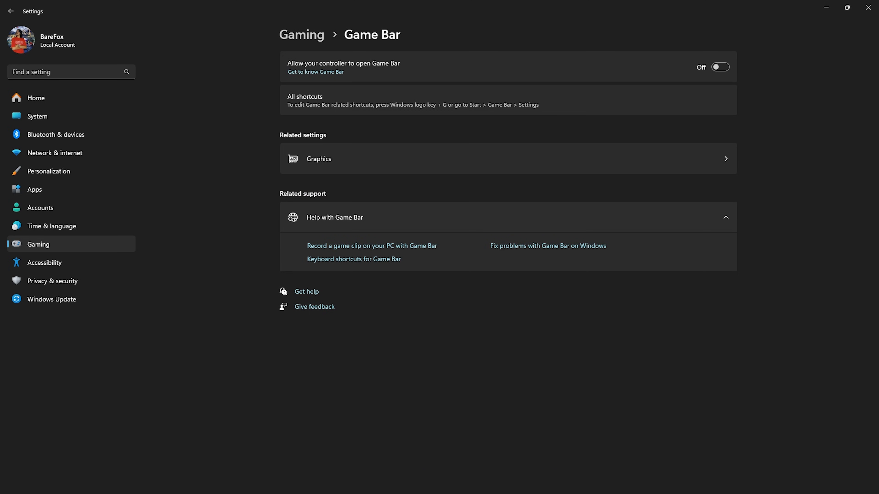
{"action": "left_click", "coordinate": [10, 8]}
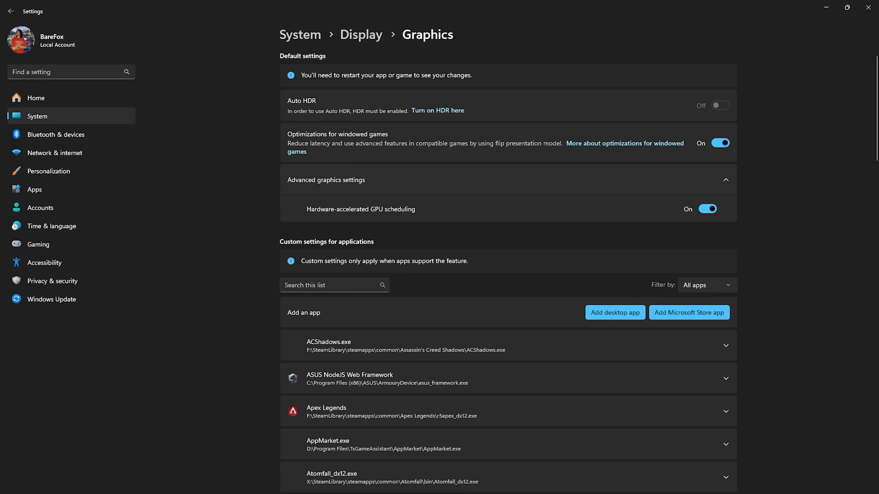
Locate the MuMuPlayerGlobal-12.0\shell folder via the MuMu Player 12 shortcut's file location
{"action": "left_click", "coordinate": [614, 313]}
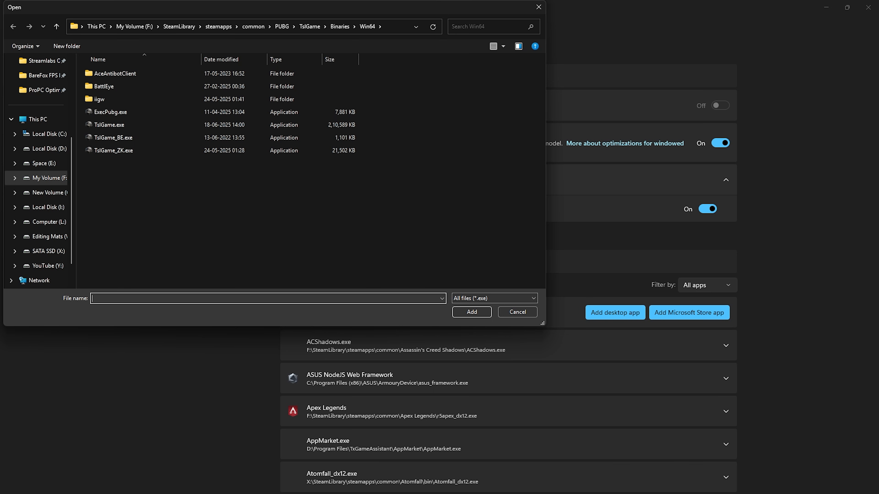
{"action": "left_click", "coordinate": [516, 311]}
{"action": "type", "text": "mumu"}
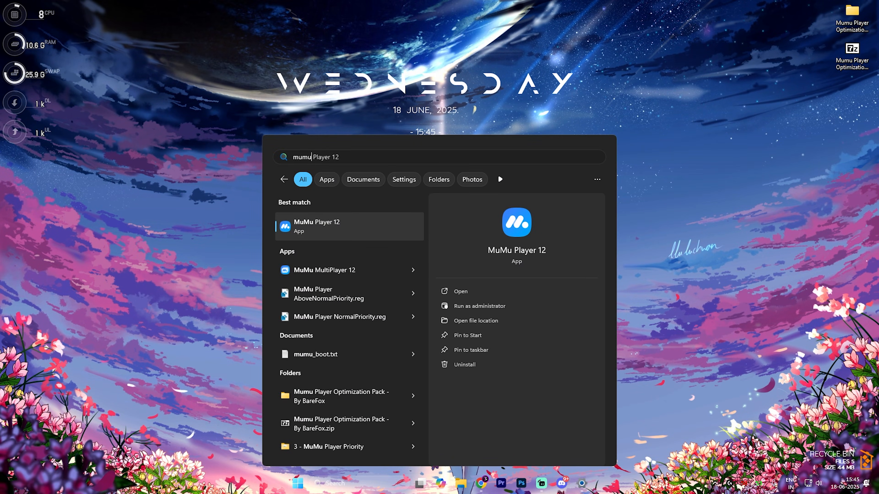
{"action": "mouse_move", "coordinate": [475, 320]}
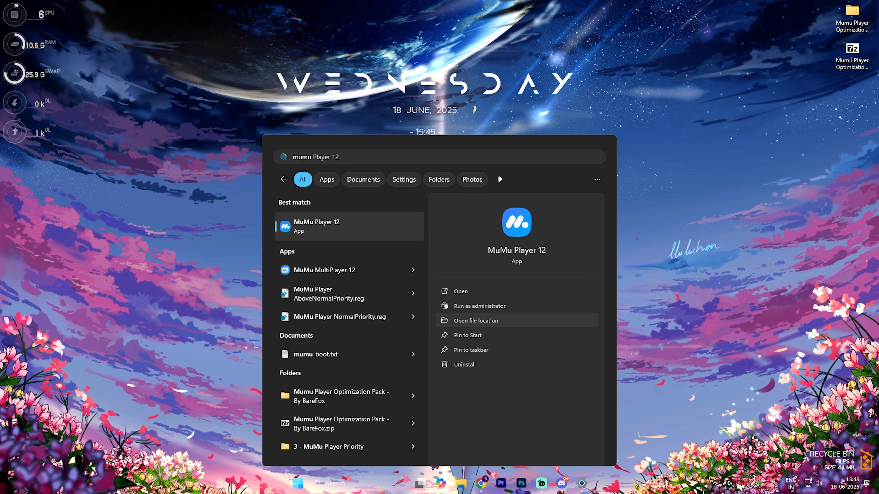
{"action": "left_click", "coordinate": [476, 321]}
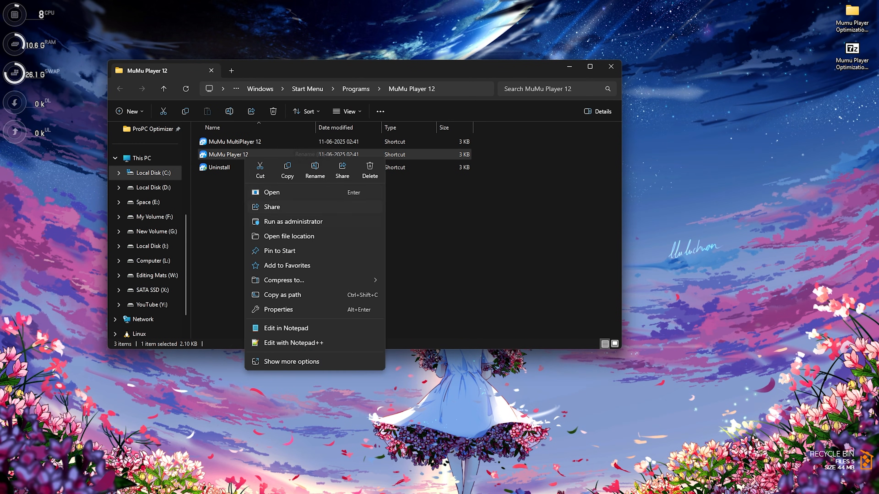
{"action": "left_click", "coordinate": [289, 236]}
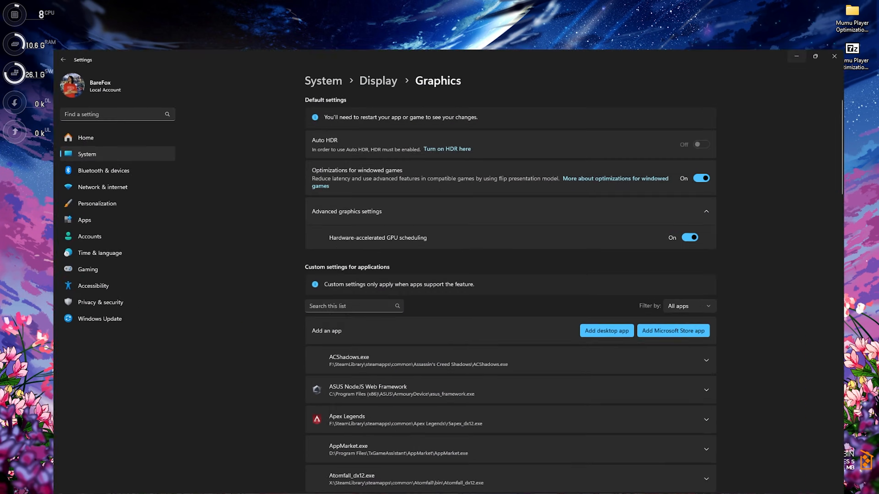
Add MuMuPlayer.exe to the custom graphics app list and expand its GPU preference entry
{"action": "left_click", "coordinate": [606, 330]}
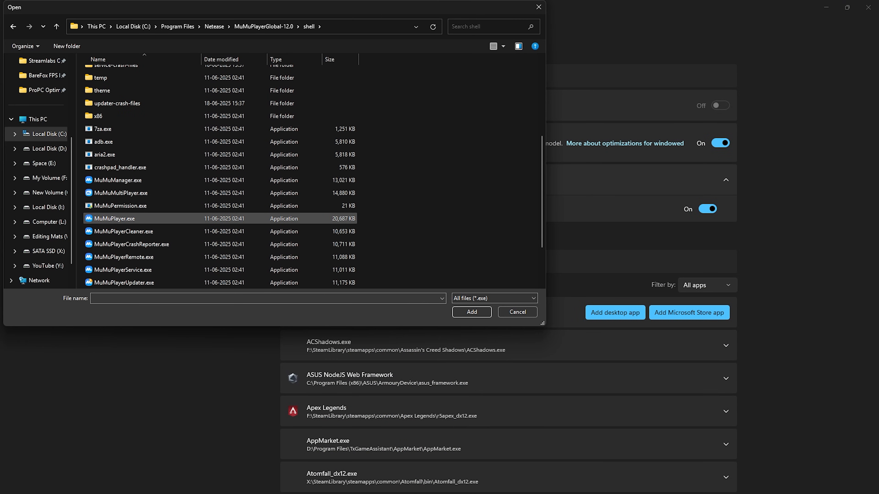
{"action": "left_click", "coordinate": [517, 312]}
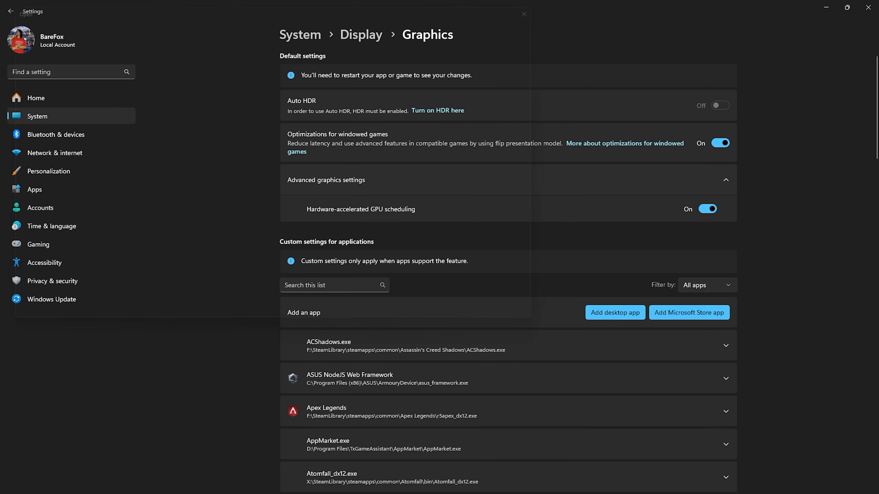
{"action": "scroll", "scroll_direction": "down", "scroll_amount": 3}
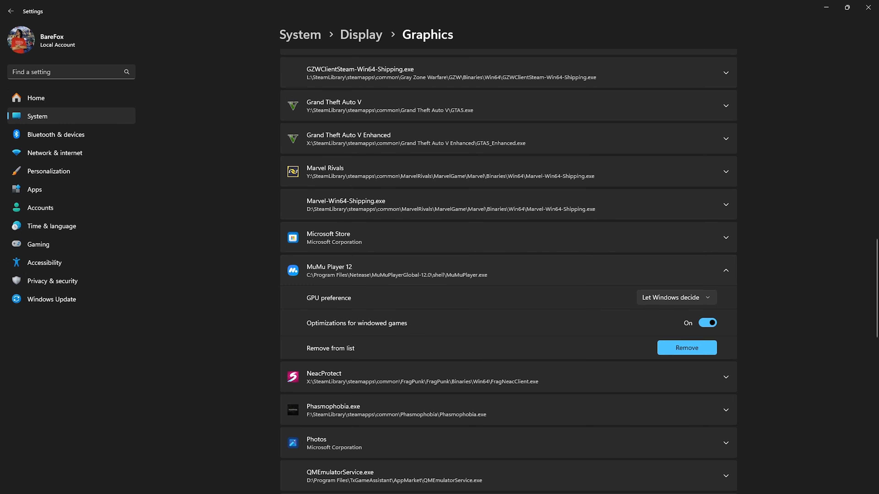
{"action": "left_click", "coordinate": [676, 298]}
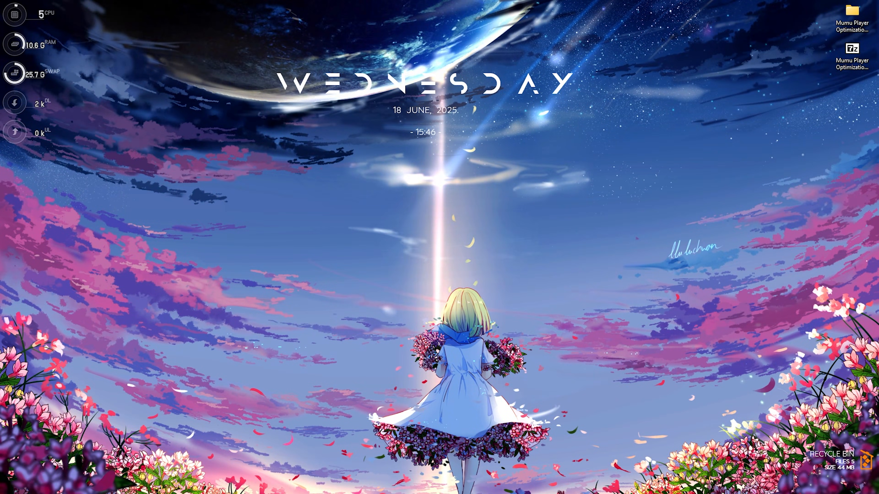
Open Performance Options via Windows search and reach the Virtual memory settings
{"action": "left_click", "coordinate": [307, 483]}
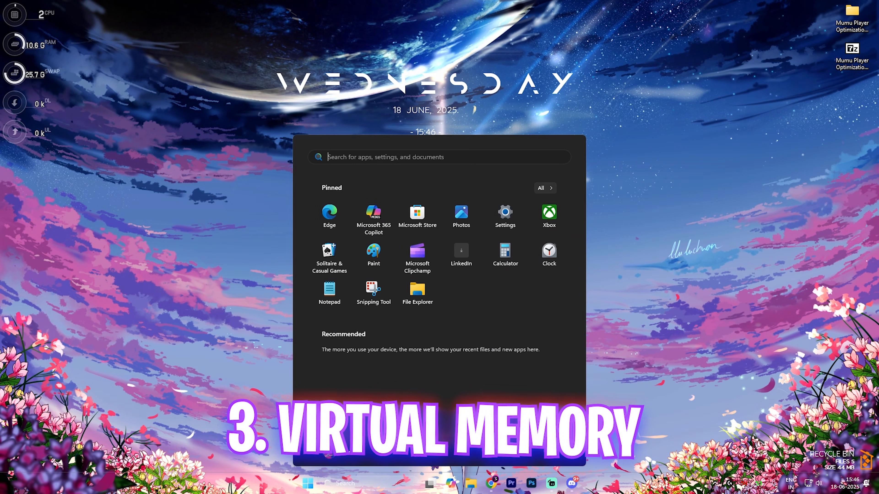
{"action": "type", "text": "adjust the appearance and performance of Windows"}
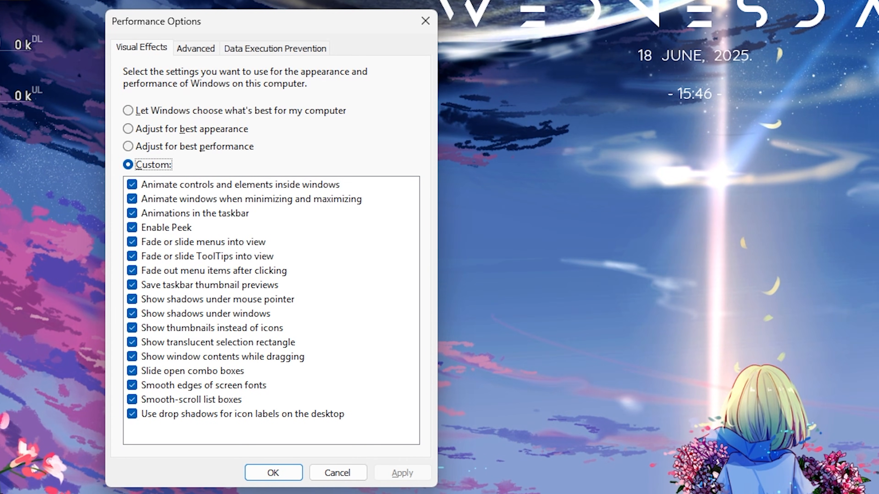
{"action": "left_click", "coordinate": [195, 48]}
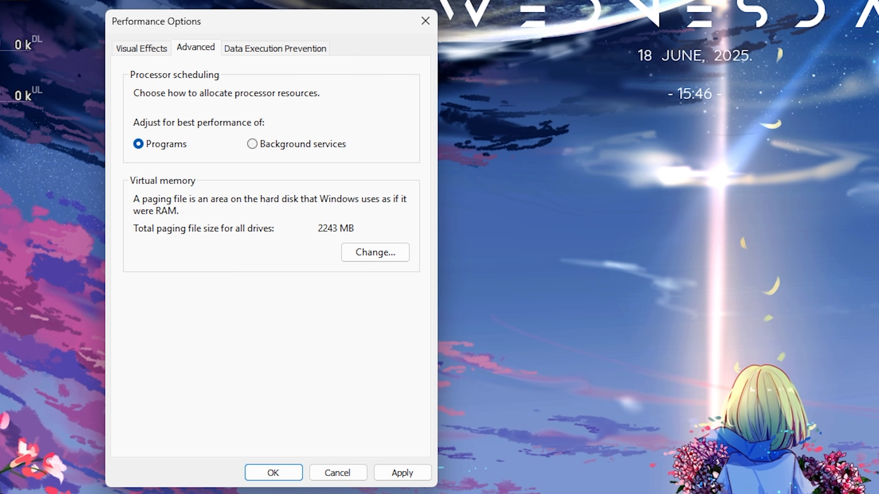
{"action": "left_click", "coordinate": [374, 252]}
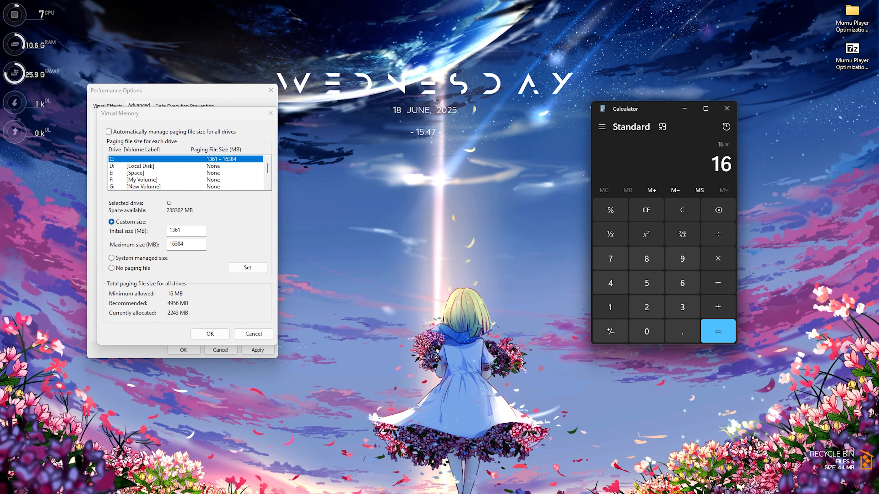
Give drive C a custom paging file with maximum 16384 MB (16×1024) and confirm
{"action": "left_click", "coordinate": [717, 331]}
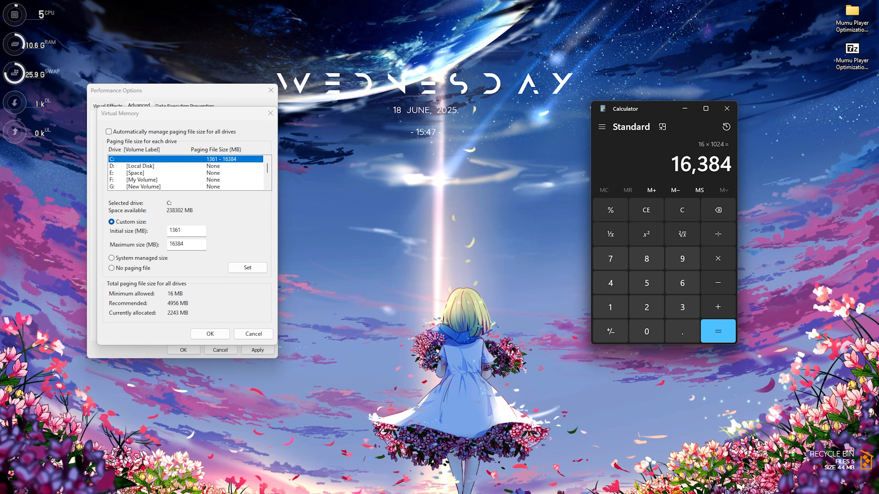
{"action": "triple_click", "coordinate": [186, 244]}
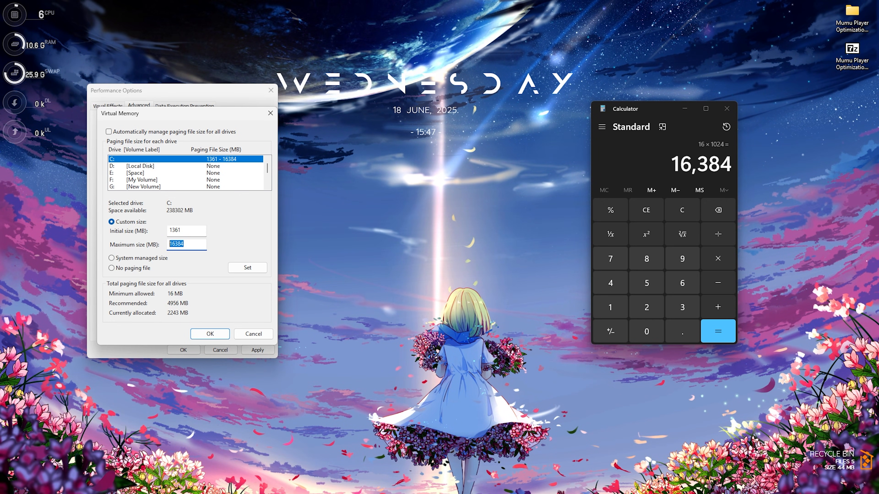
{"action": "mouse_move", "coordinate": [726, 127]}
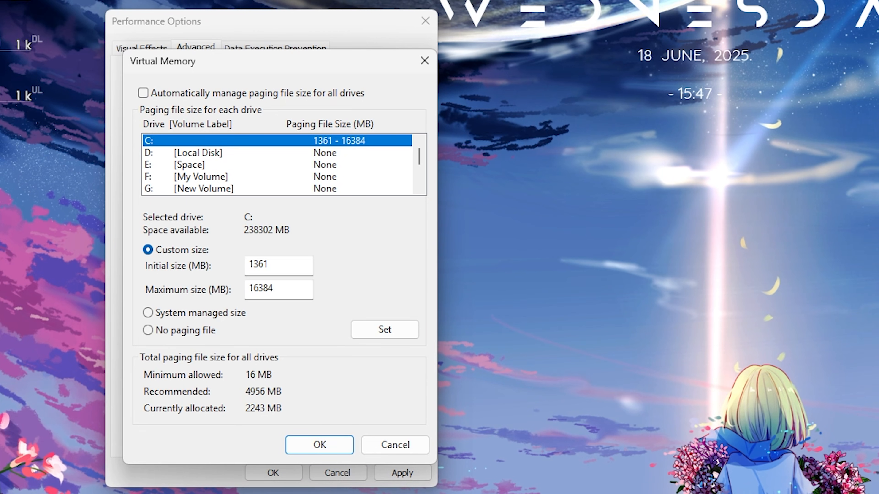
{"action": "left_click", "coordinate": [320, 444]}
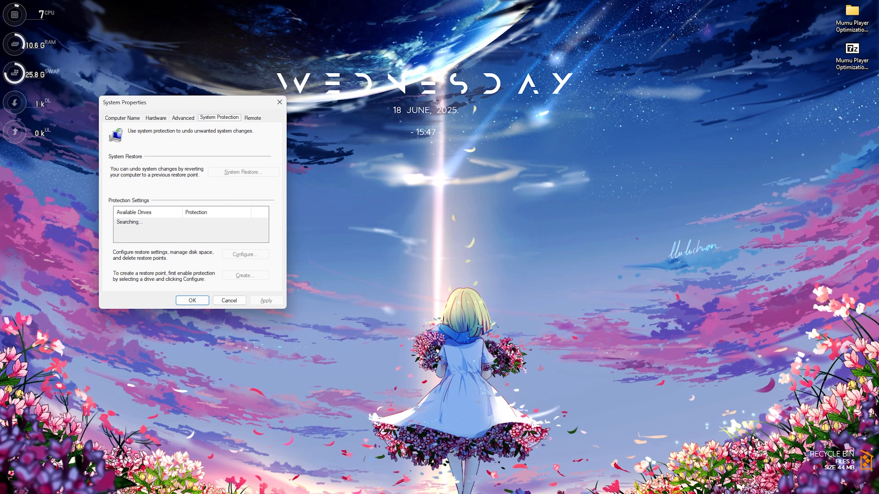
Create a restore point described as Mumu and close System Properties
{"action": "left_click", "coordinate": [245, 276]}
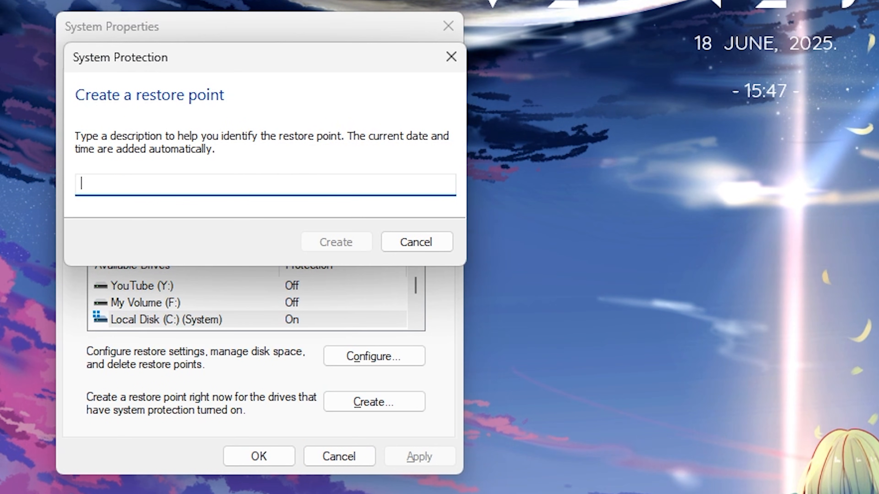
{"action": "type", "text": "Mumu"}
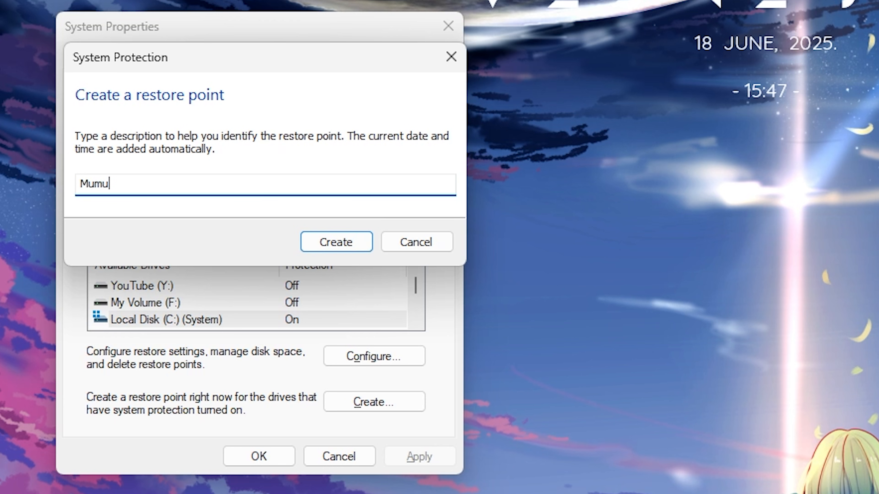
{"action": "left_click", "coordinate": [335, 242]}
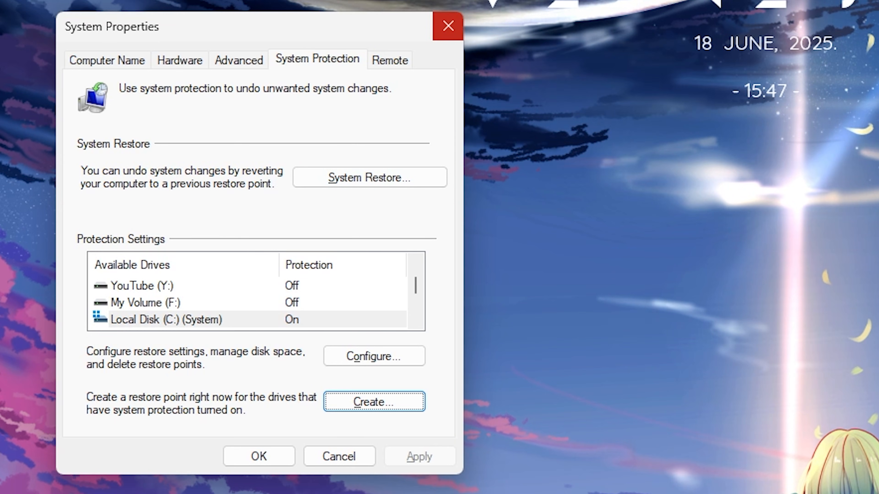
{"action": "left_click", "coordinate": [448, 26]}
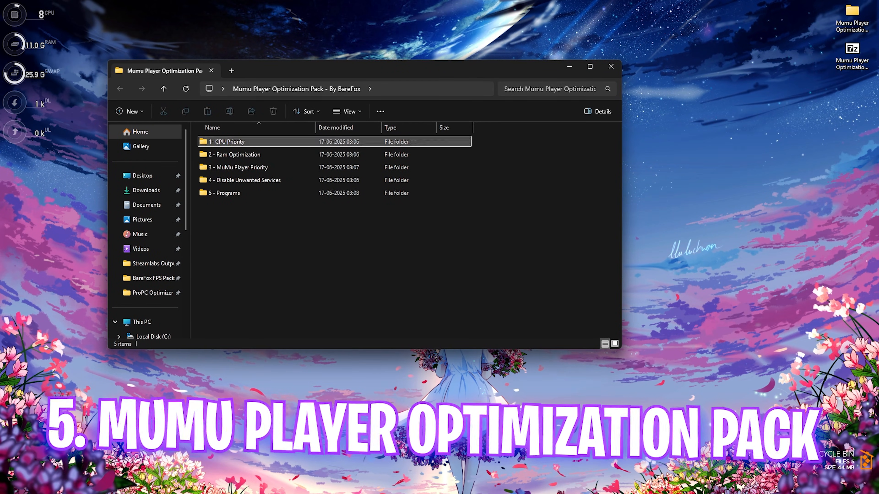
{"action": "left_click", "coordinate": [589, 66]}
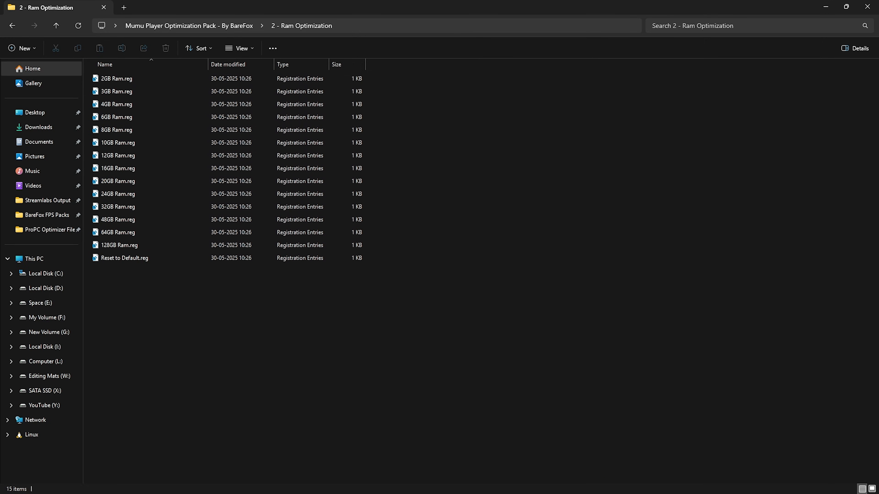
{"action": "left_click", "coordinate": [118, 181]}
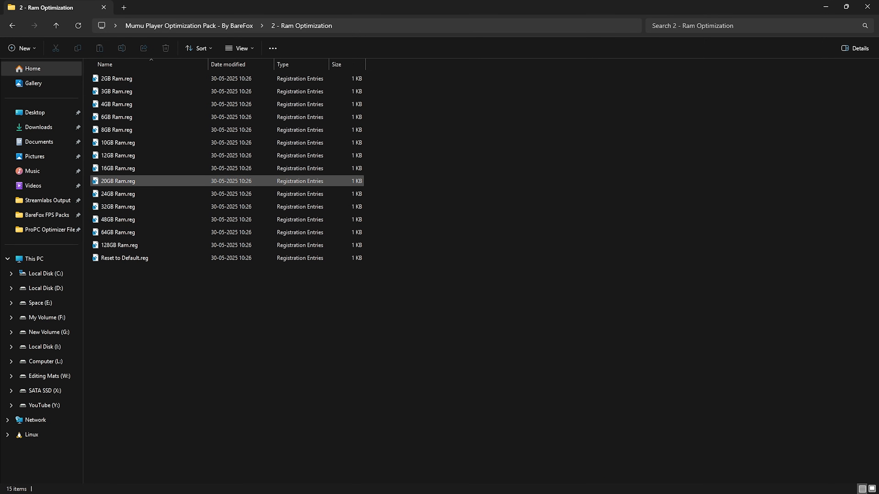
{"action": "left_click", "coordinate": [117, 207]}
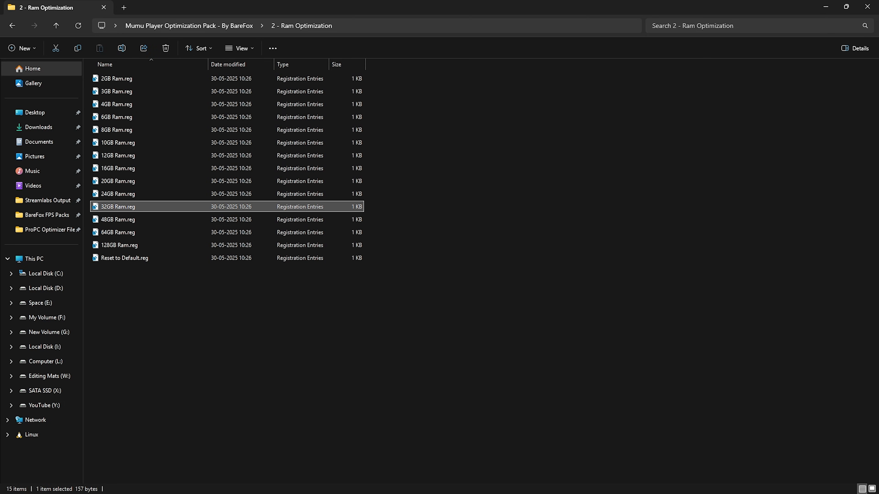
{"action": "left_click", "coordinate": [124, 257]}
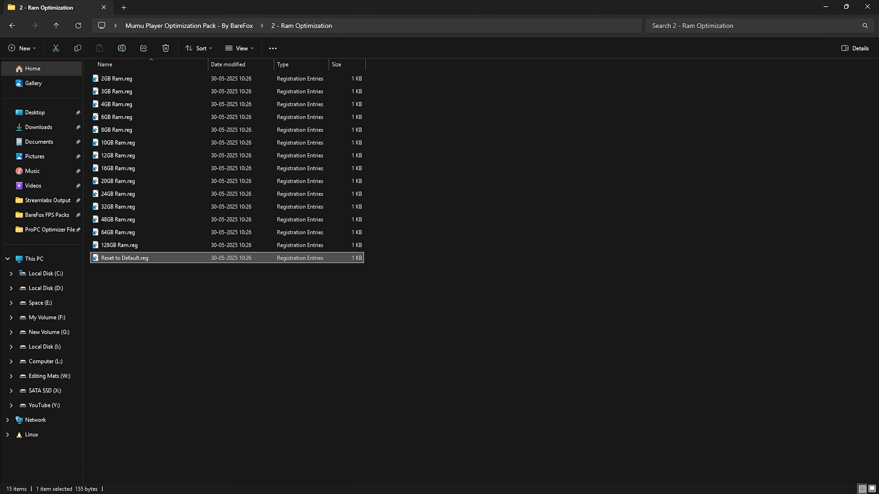
{"action": "left_click", "coordinate": [55, 25]}
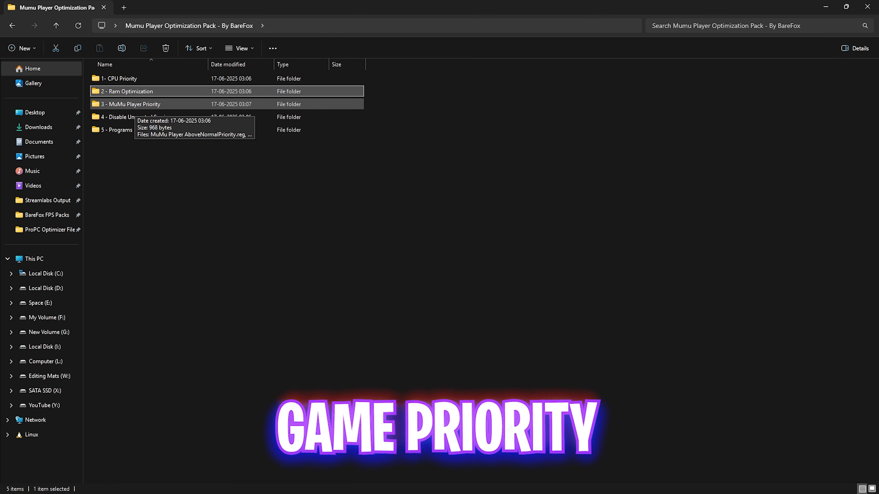
Review the Disable Unwanted Services .reg files and Revert Registries, then go to 5 - Programs
{"action": "double_click", "coordinate": [131, 104]}
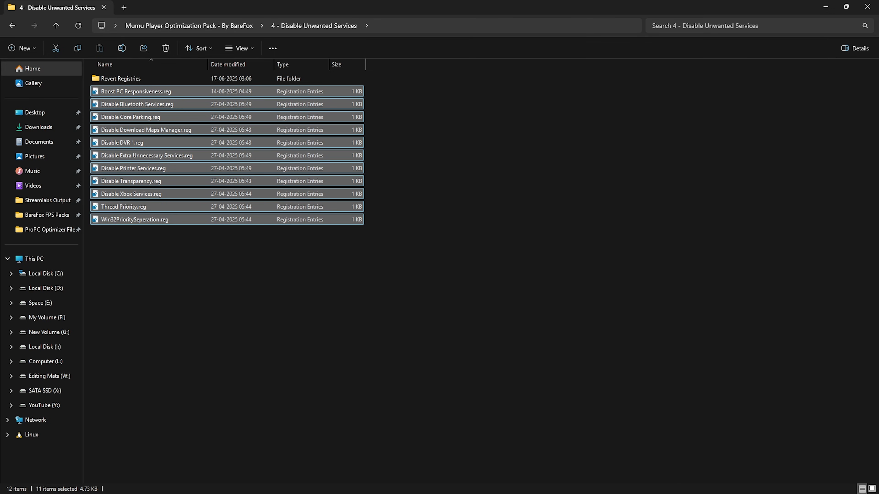
{"action": "left_click", "coordinate": [146, 155]}
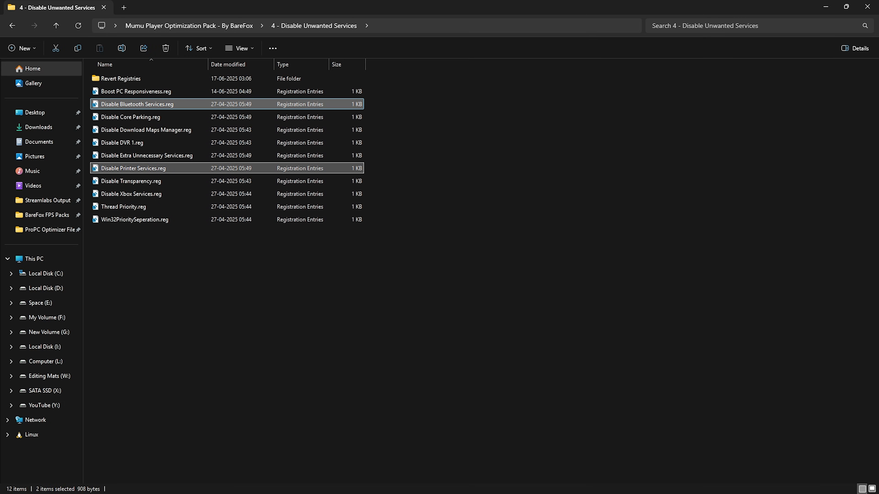
{"action": "left_click", "coordinate": [134, 168]}
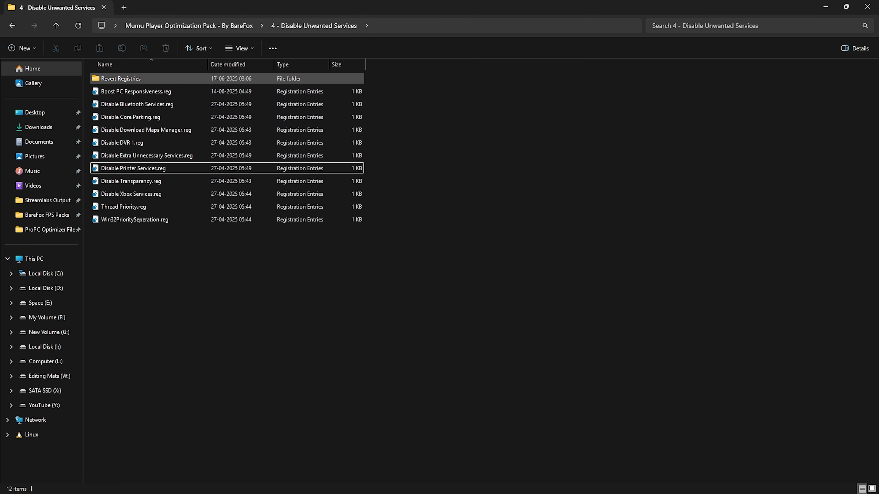
{"action": "double_click", "coordinate": [120, 78]}
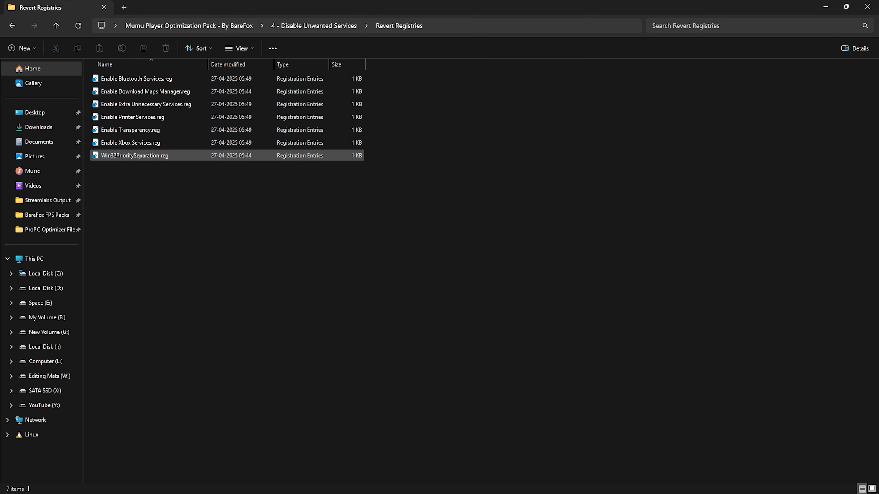
{"action": "left_click", "coordinate": [56, 25]}
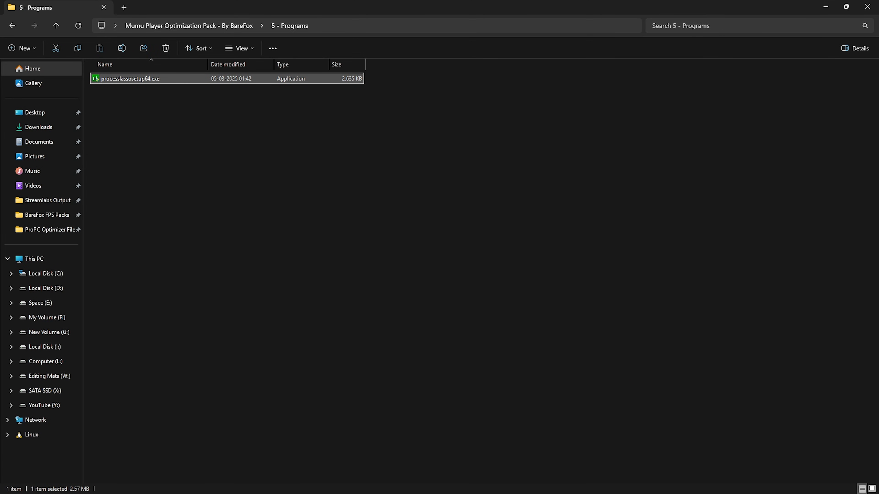
{"action": "mouse_move", "coordinate": [129, 78]}
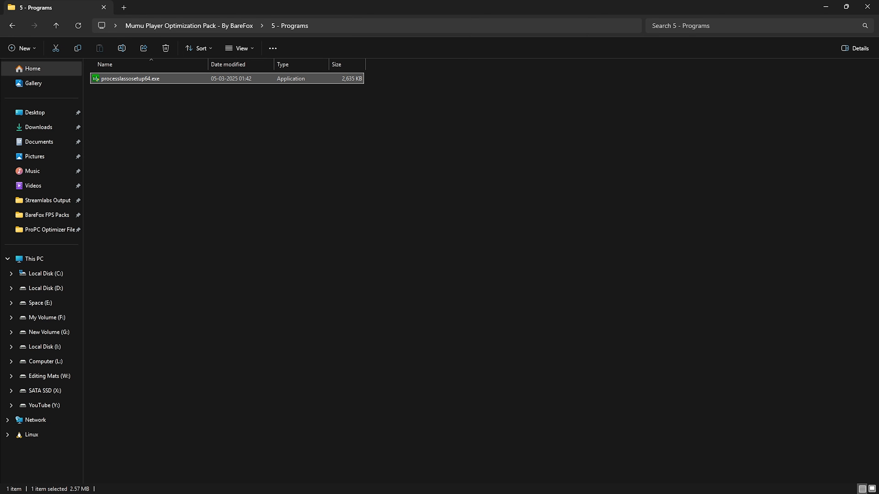
Launch Process Lasso from a Start menu search for 'process Lasso'
{"action": "right_click", "coordinate": [129, 79]}
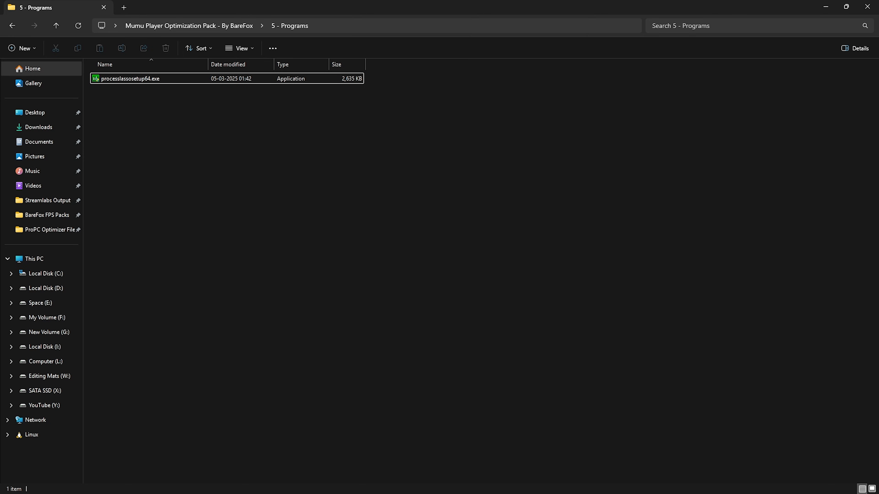
{"action": "type", "text": "process Lasso"}
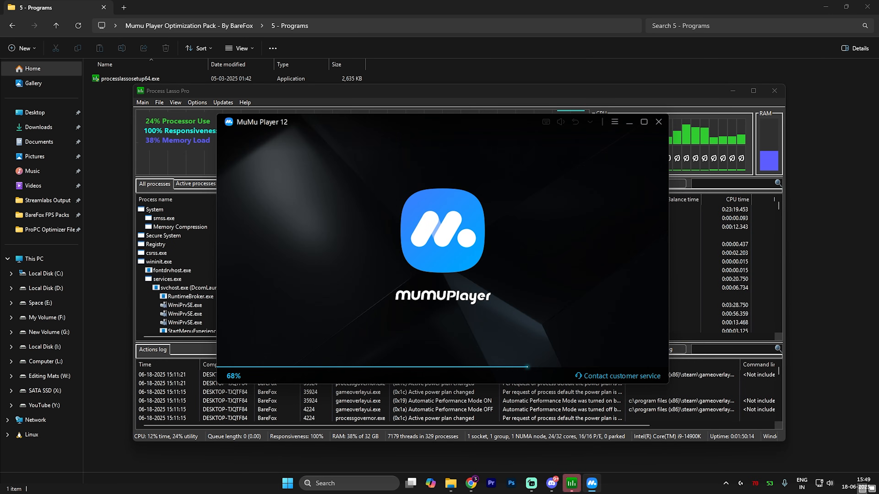
Show Active processes and set MuMuVMMHeadless.exe CPU Priority to High via its context menu
{"action": "left_click", "coordinate": [658, 122]}
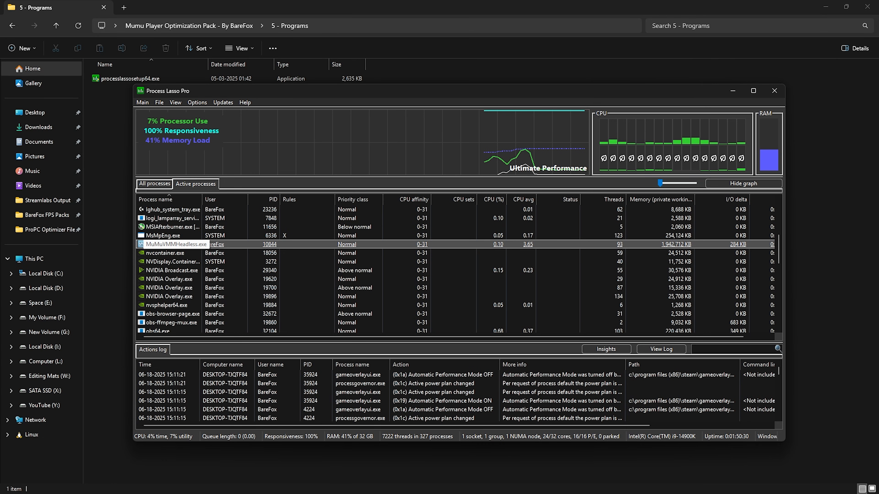
{"action": "right_click", "coordinate": [174, 244]}
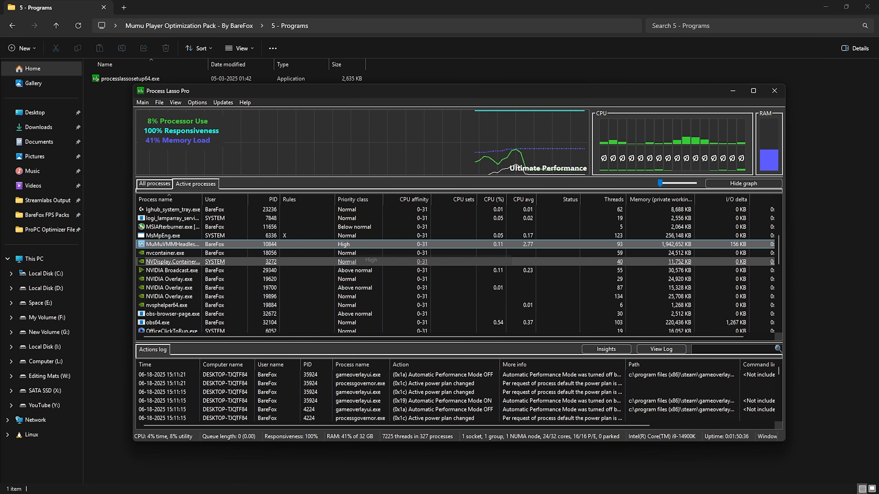
{"action": "right_click", "coordinate": [171, 244]}
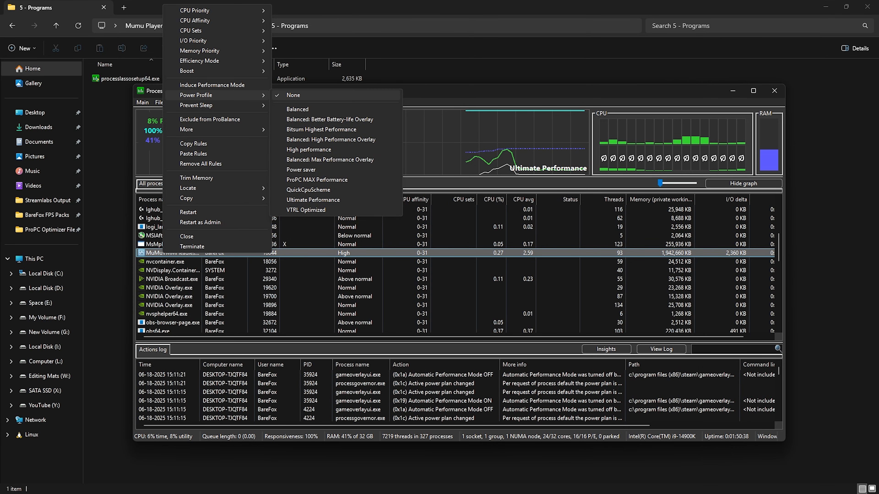
{"action": "mouse_move", "coordinate": [331, 139]}
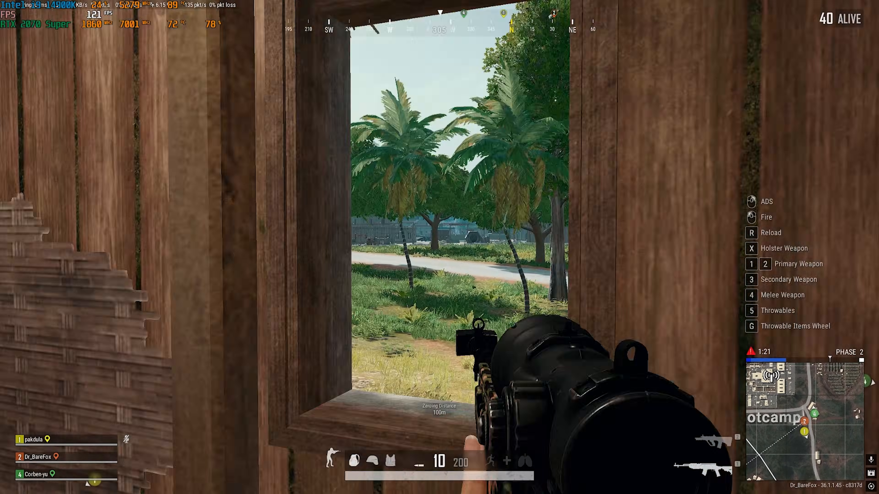
{"action": "left_click", "coordinate": [439, 247]}
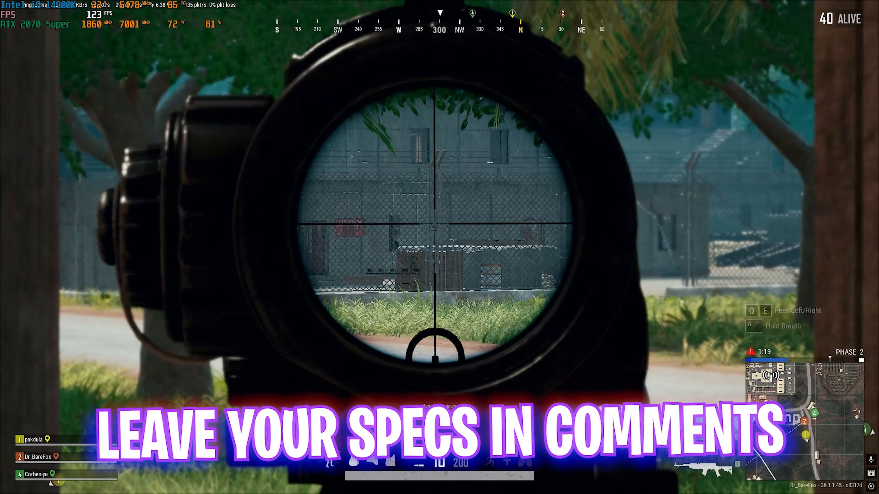